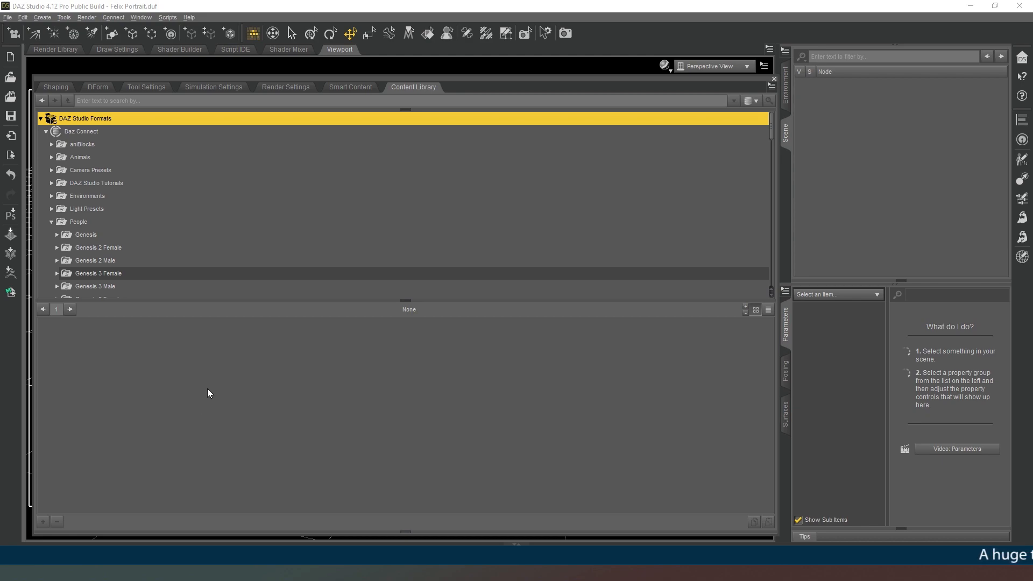
mouse_move(461, 356)
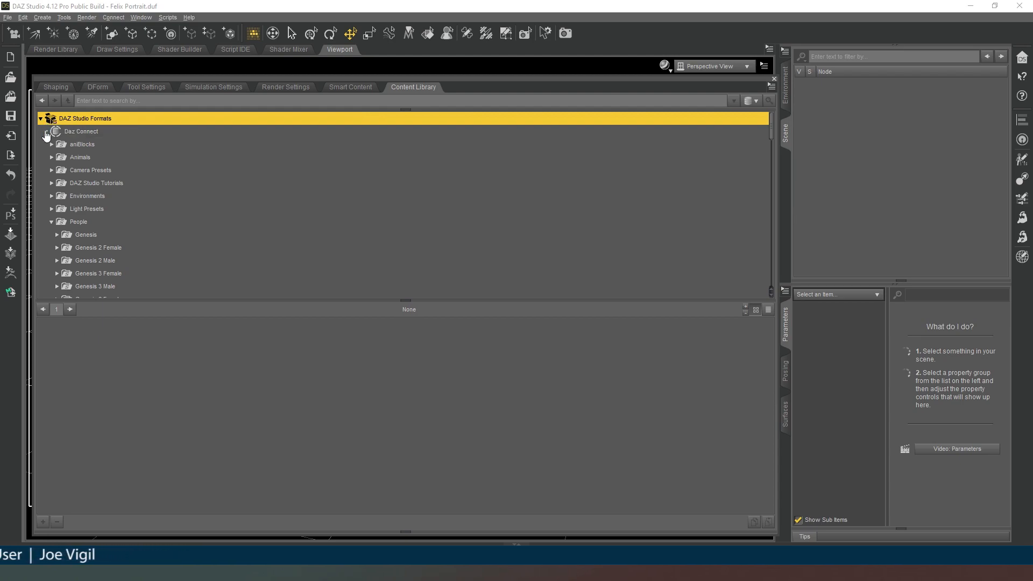
Step: Browse My Library to People > Genesis 8 Female, listing the Genesis 8 Basic Female actor
click(45, 132)
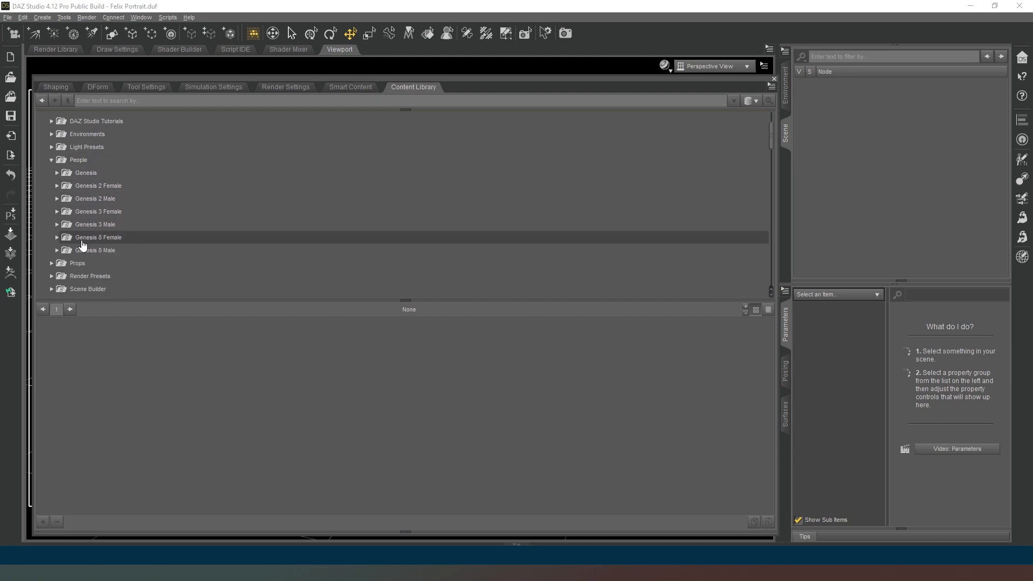
mouse_move(106, 239)
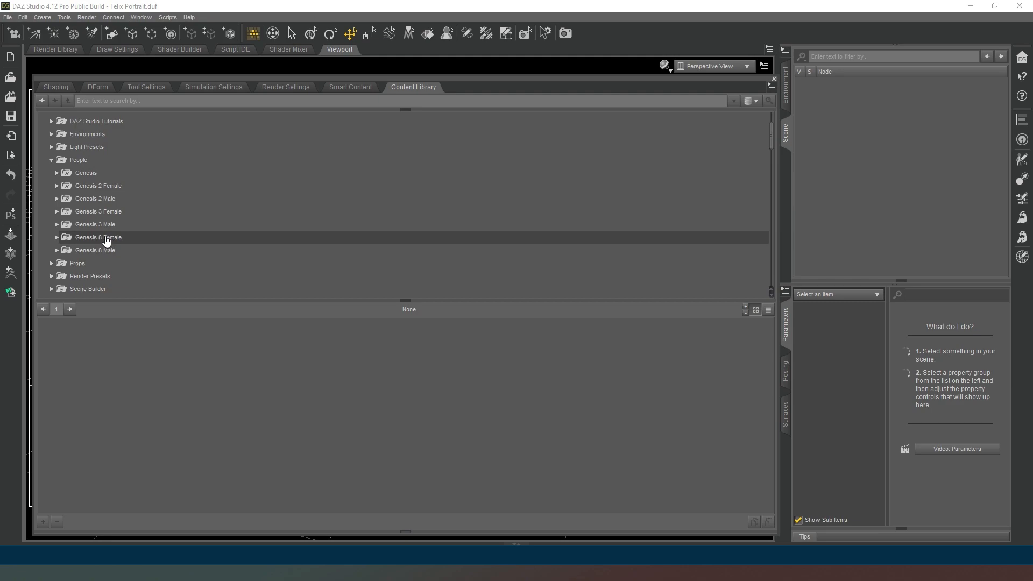
click(98, 238)
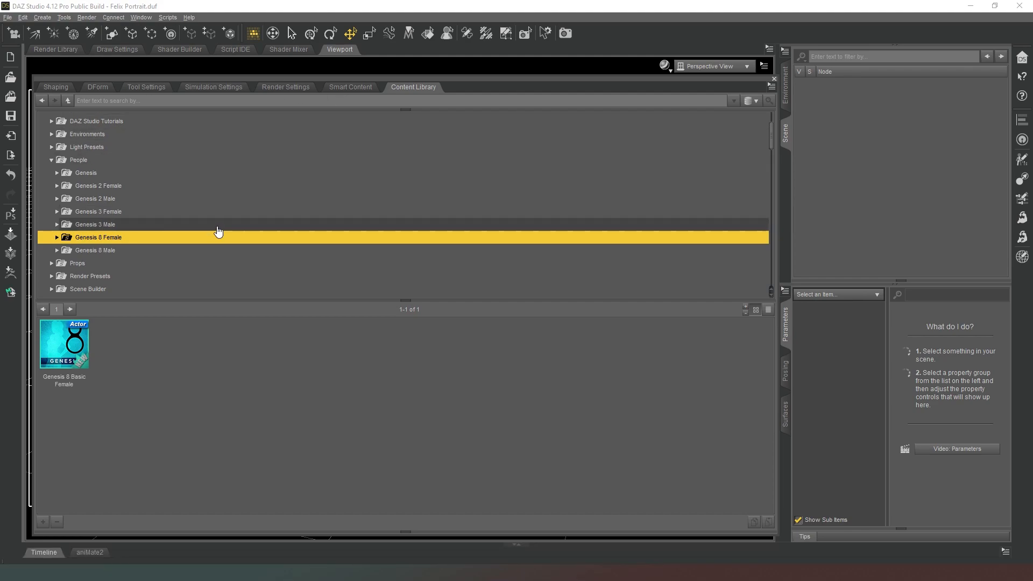
mouse_move(188, 194)
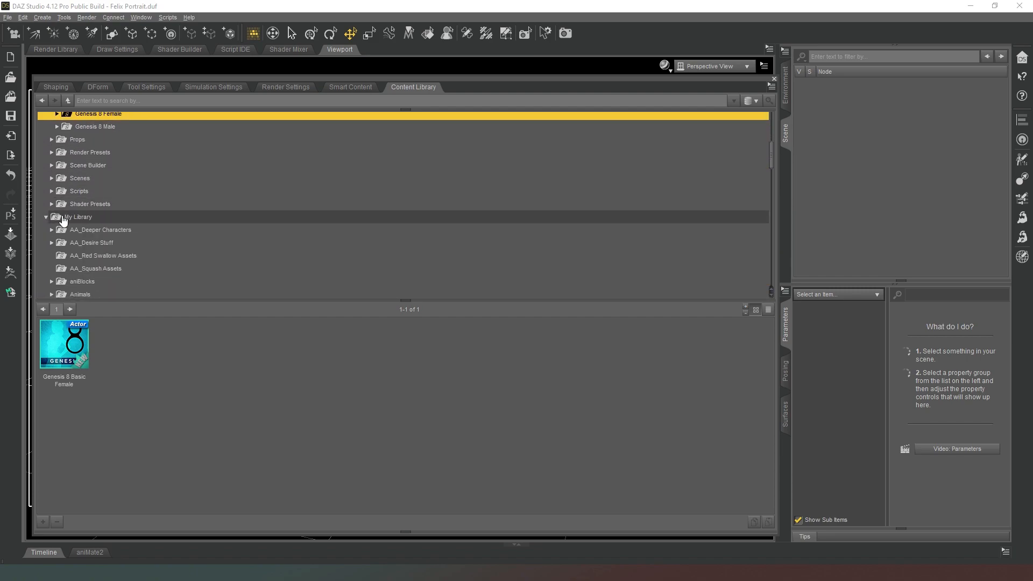
click(78, 216)
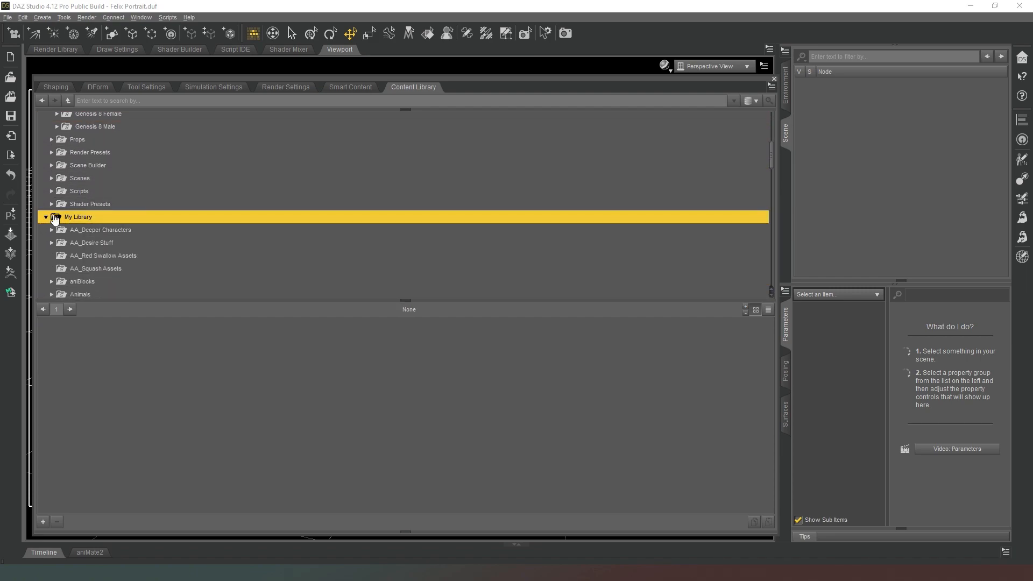
click(46, 217)
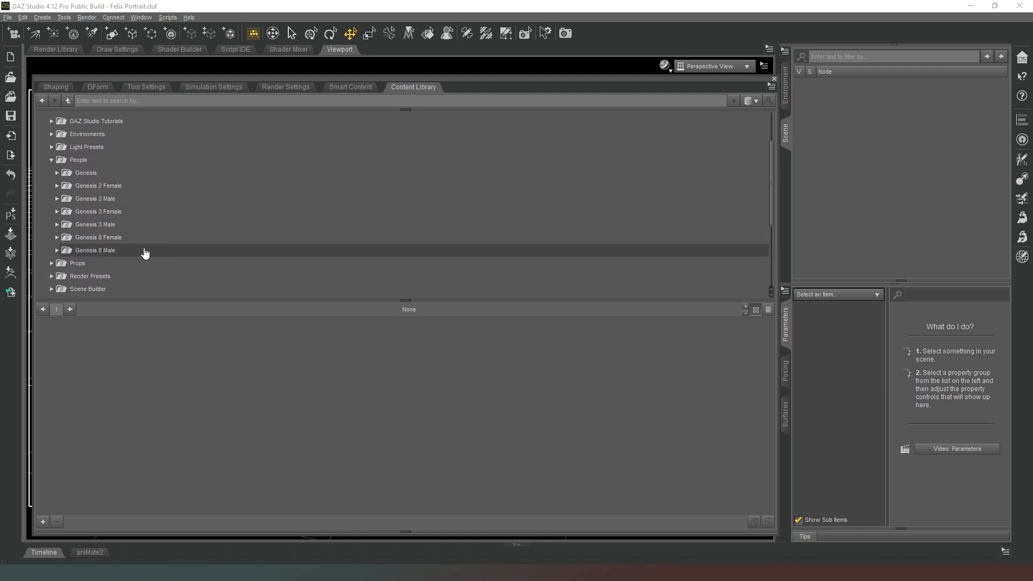
click(98, 237)
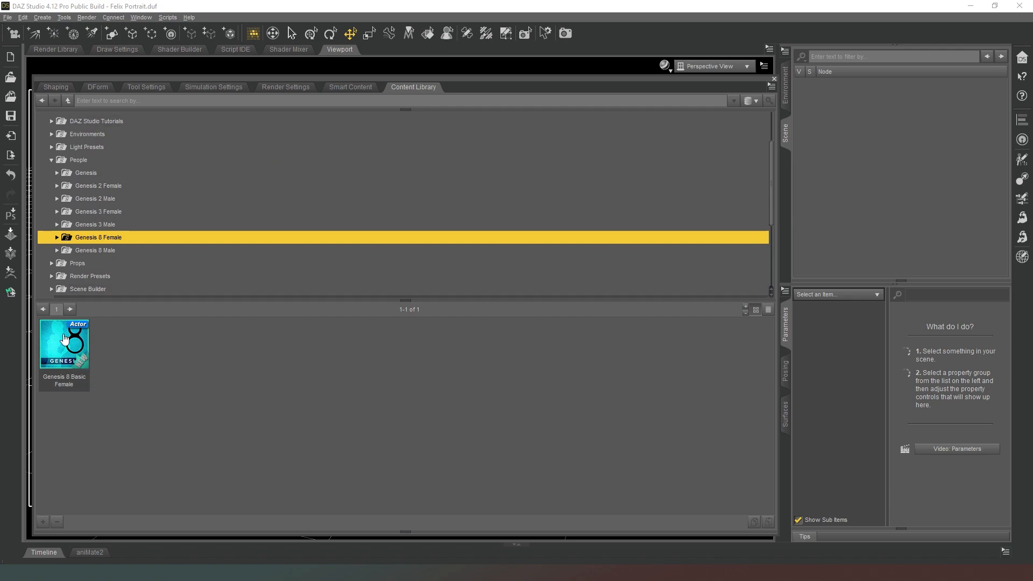
Step: Load the Genesis 8 Basic Female asset, letting DAZ clear the scene
double_click(64, 343)
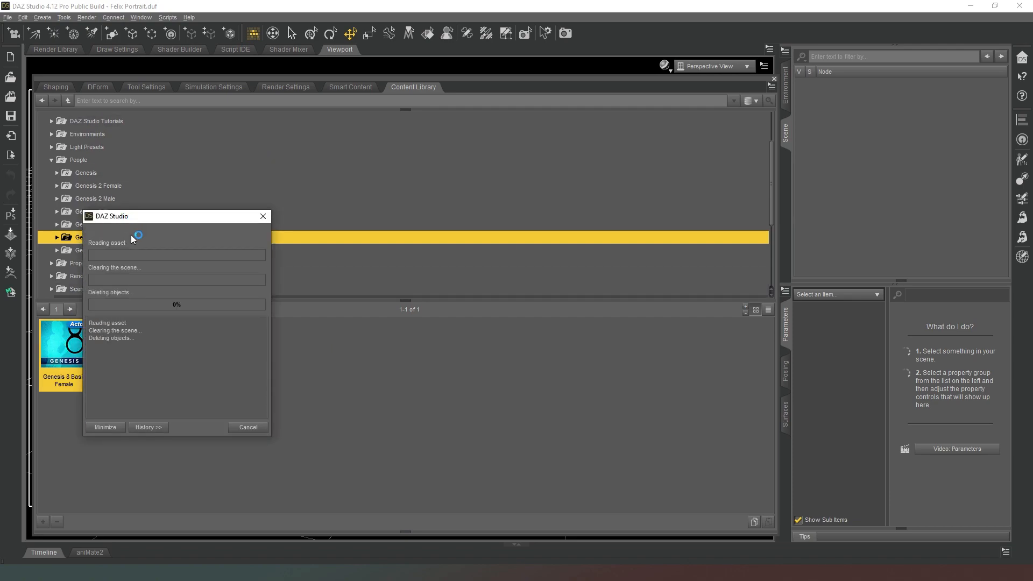
mouse_move(192, 315)
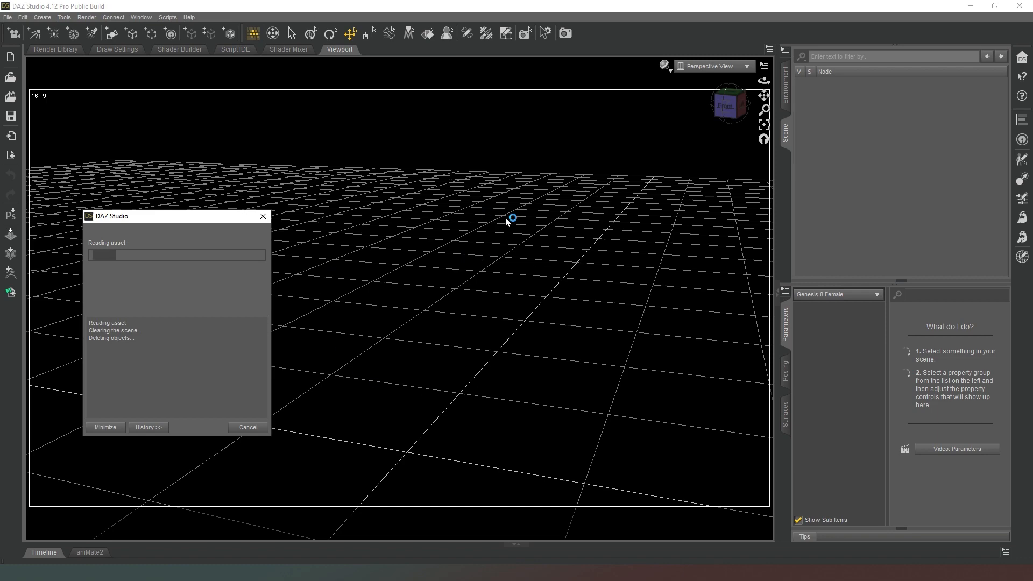
mouse_move(362, 217)
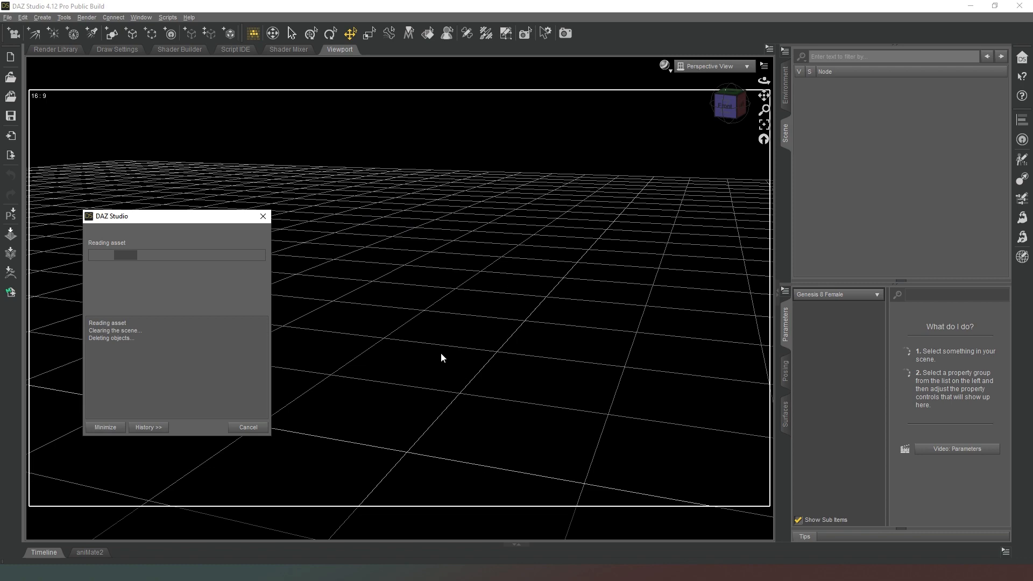
mouse_move(408, 288)
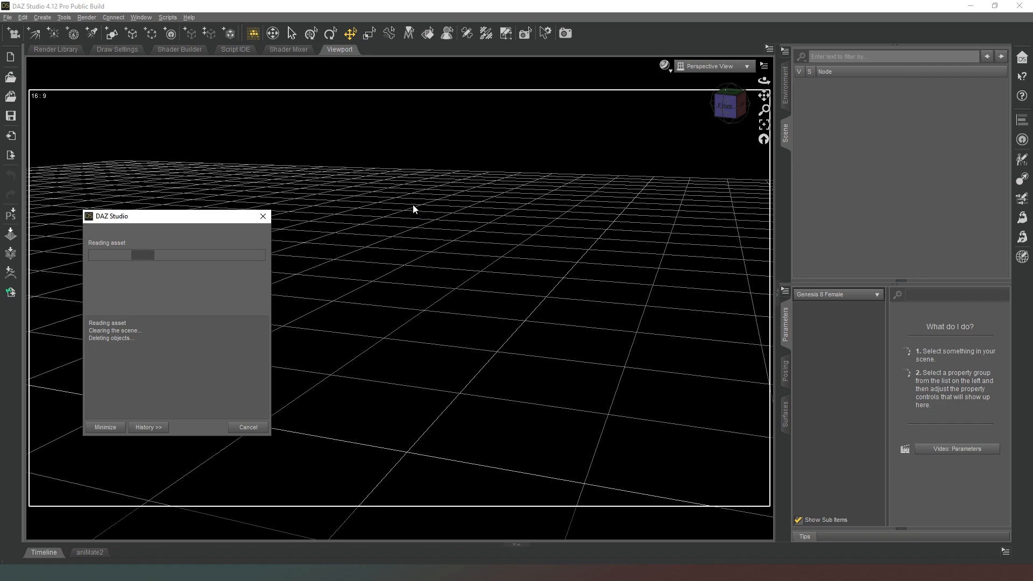
mouse_move(521, 331)
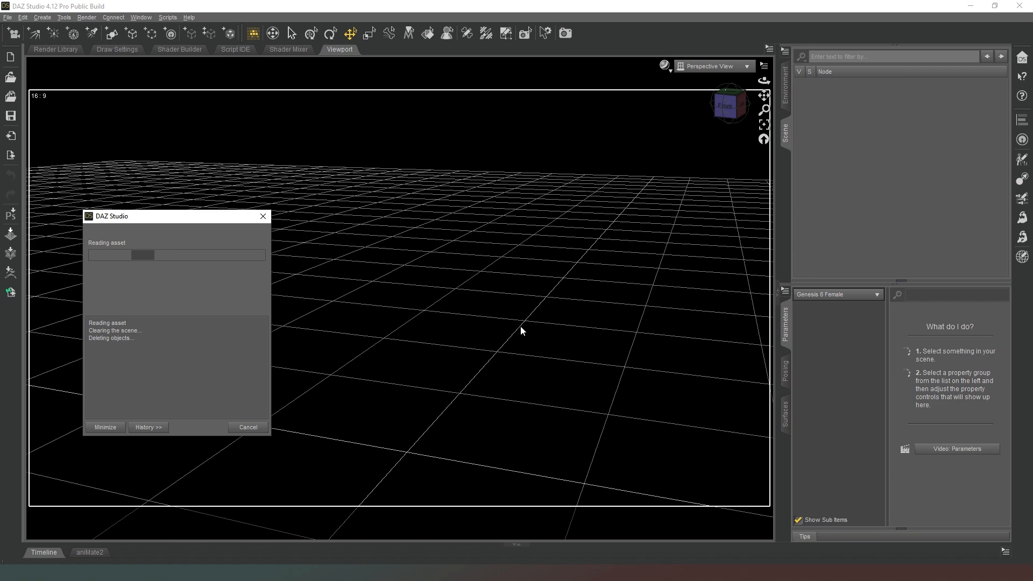
mouse_move(603, 236)
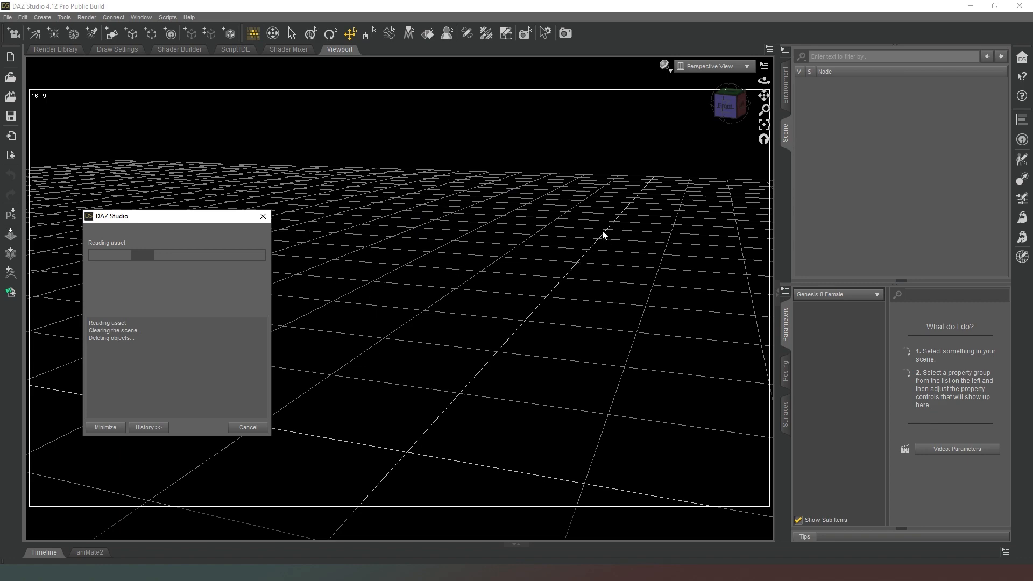
mouse_move(554, 318)
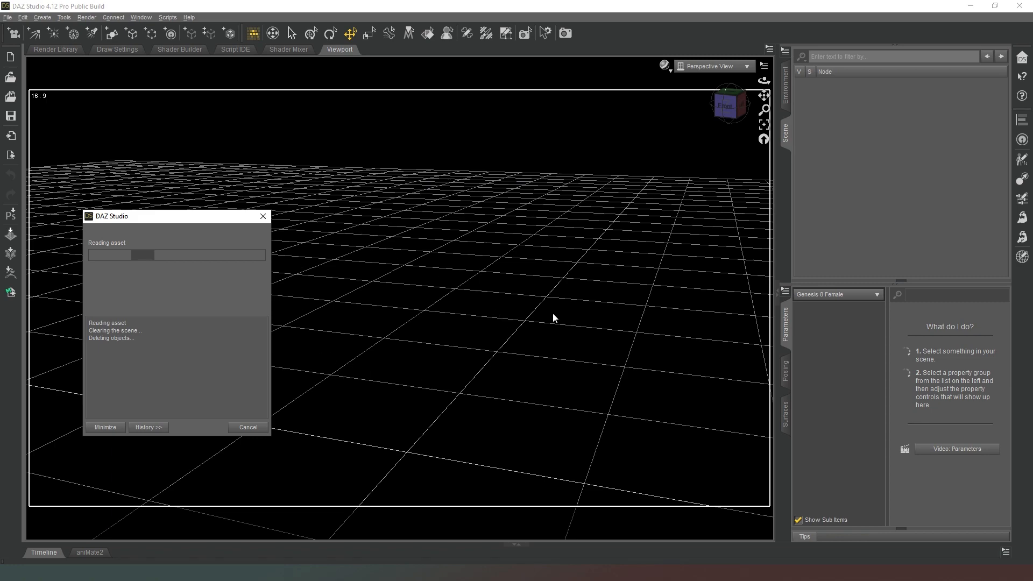
mouse_move(481, 379)
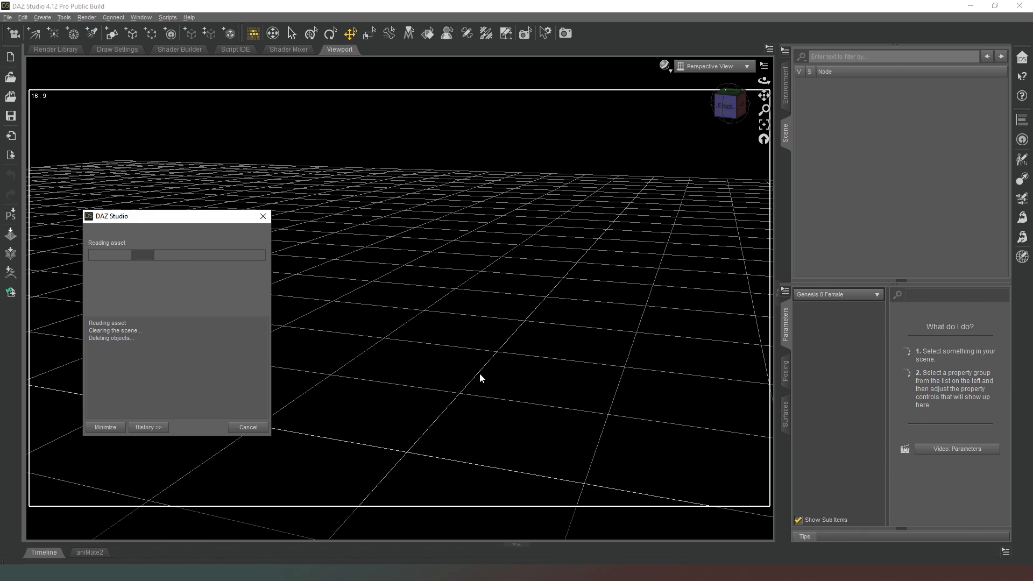
mouse_move(656, 302)
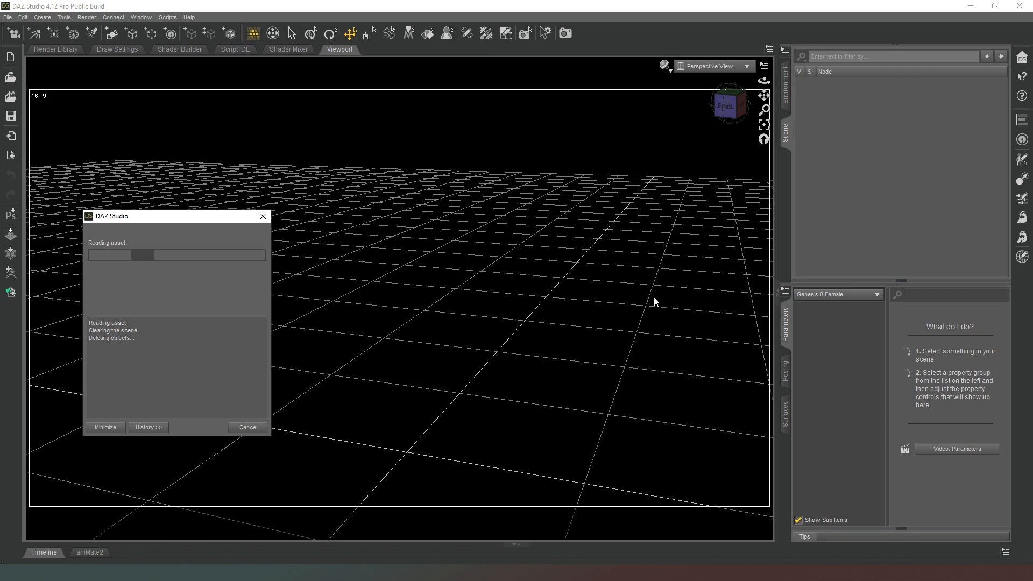
mouse_move(597, 281)
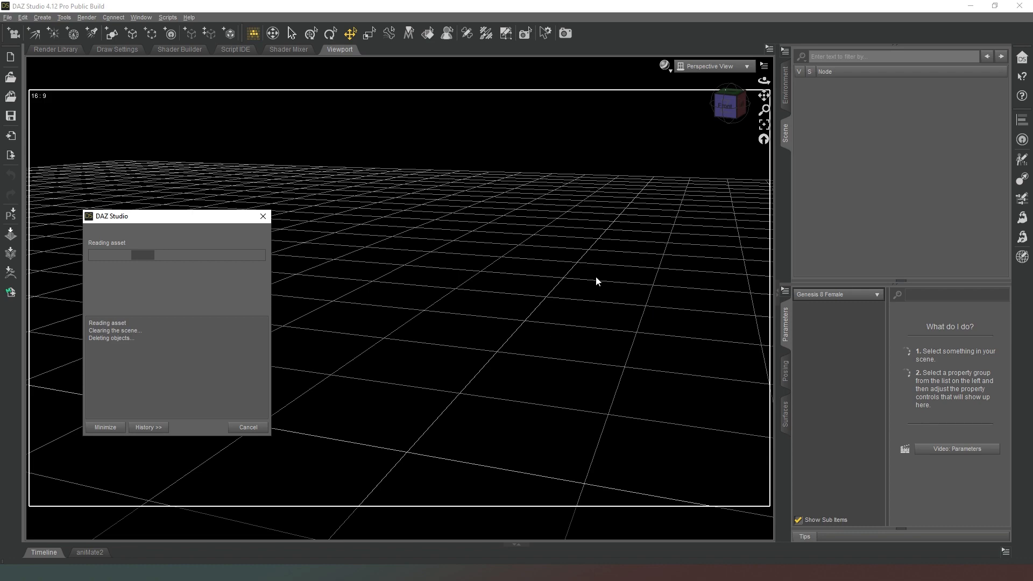
mouse_move(503, 310)
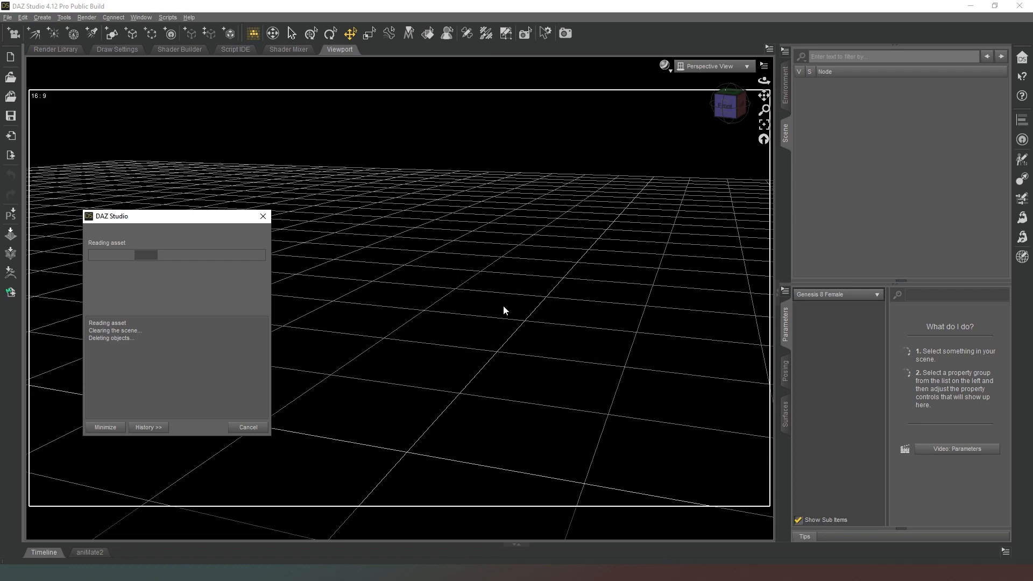
mouse_move(532, 223)
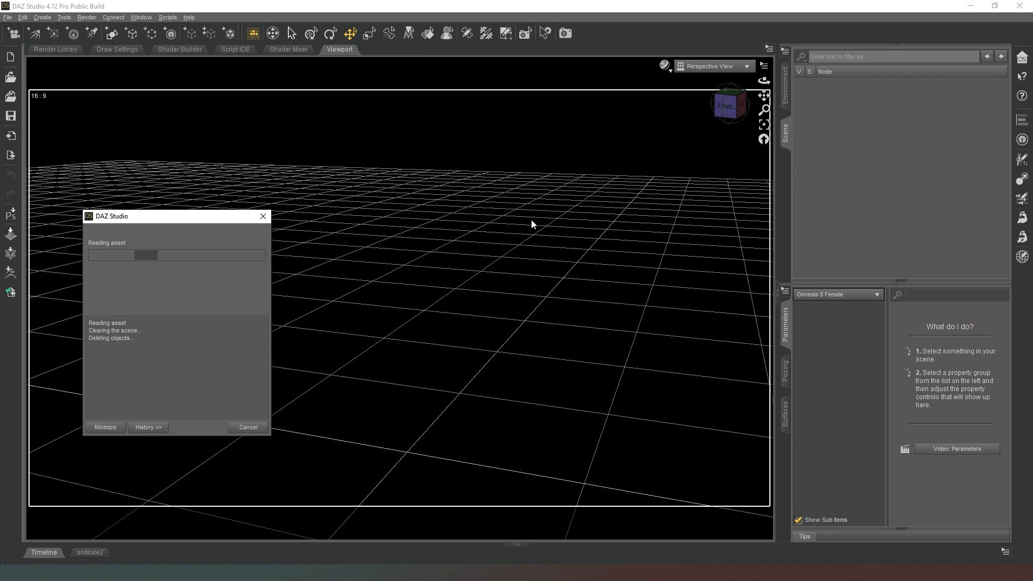
mouse_move(397, 247)
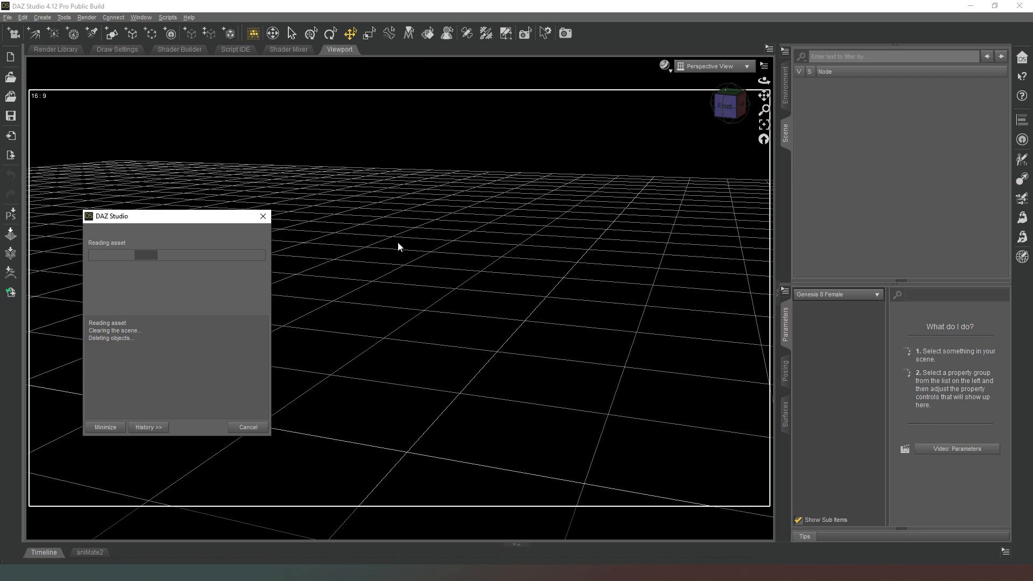
mouse_move(396, 239)
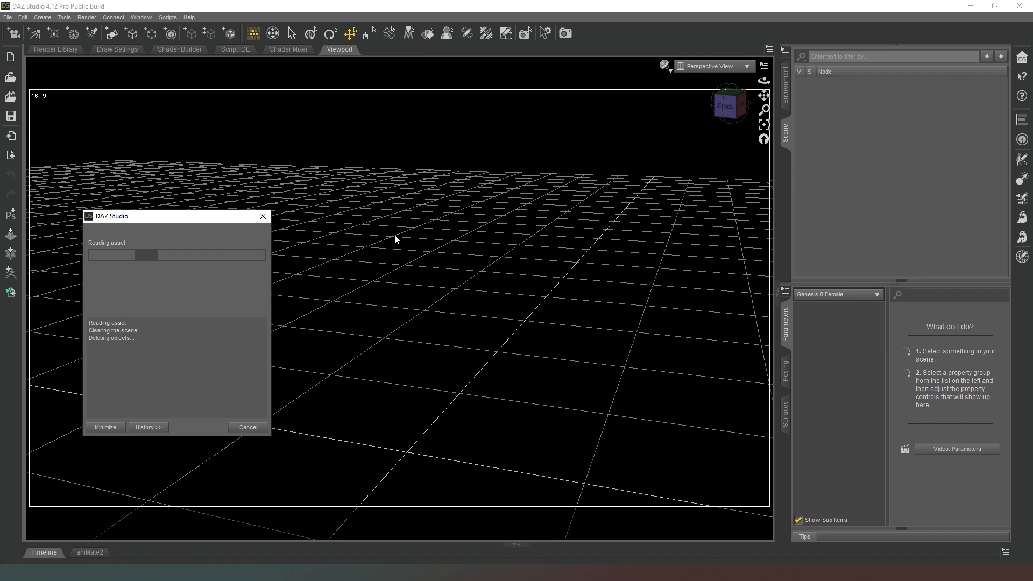
mouse_move(252, 301)
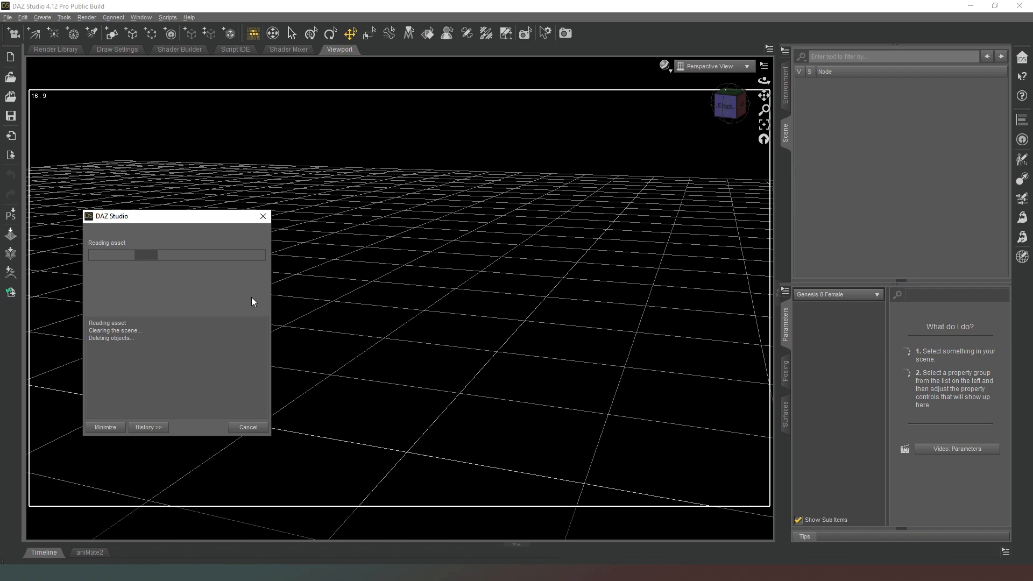
mouse_move(496, 237)
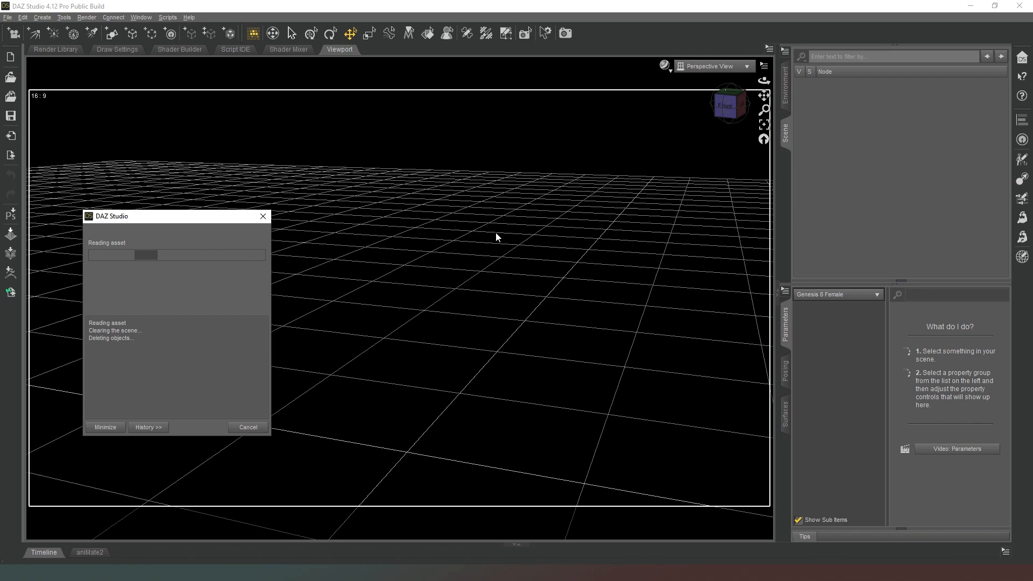
mouse_move(416, 271)
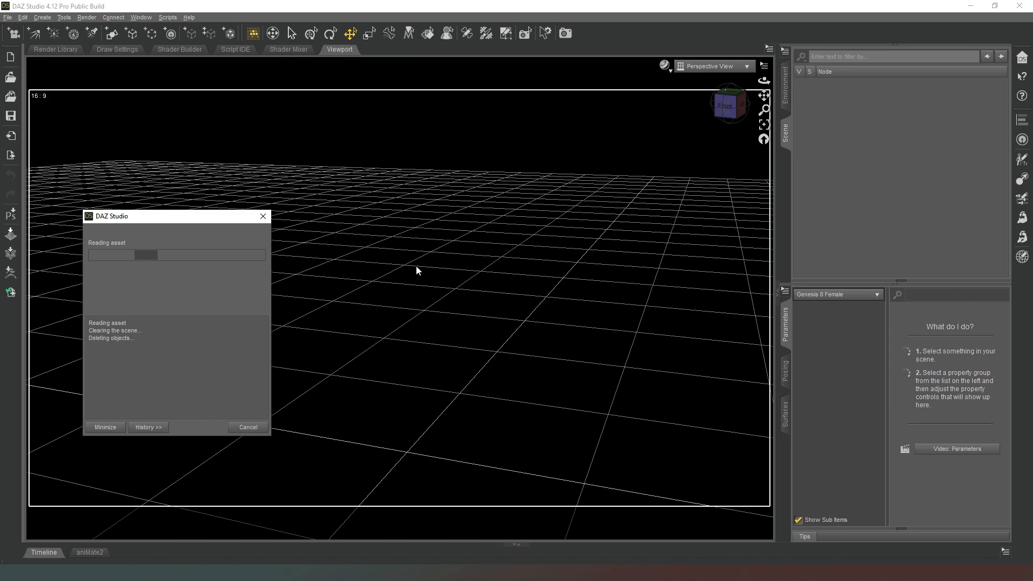
mouse_move(409, 229)
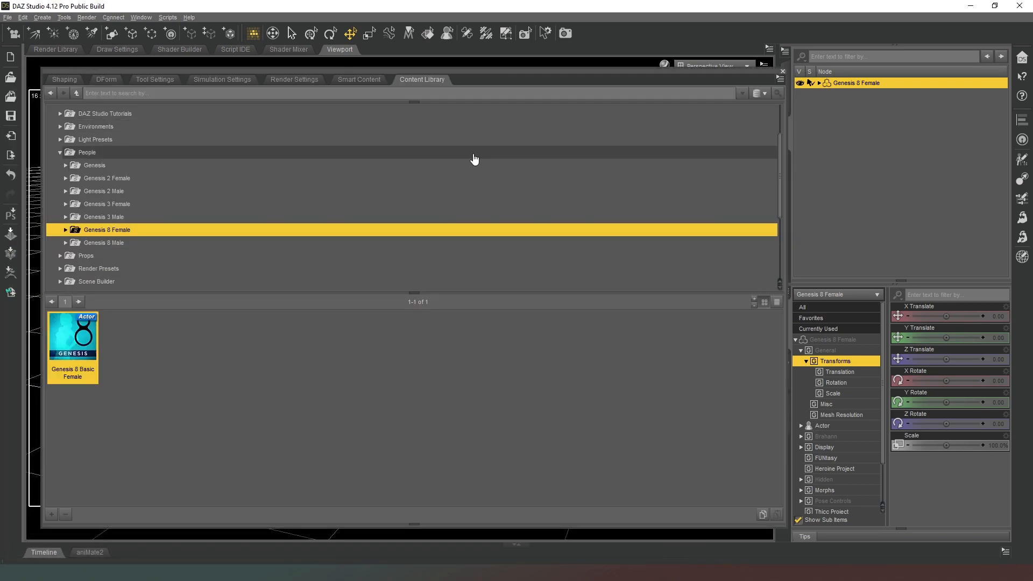
Step: Select the Wardrobe category in the Smart Content browser
click(358, 79)
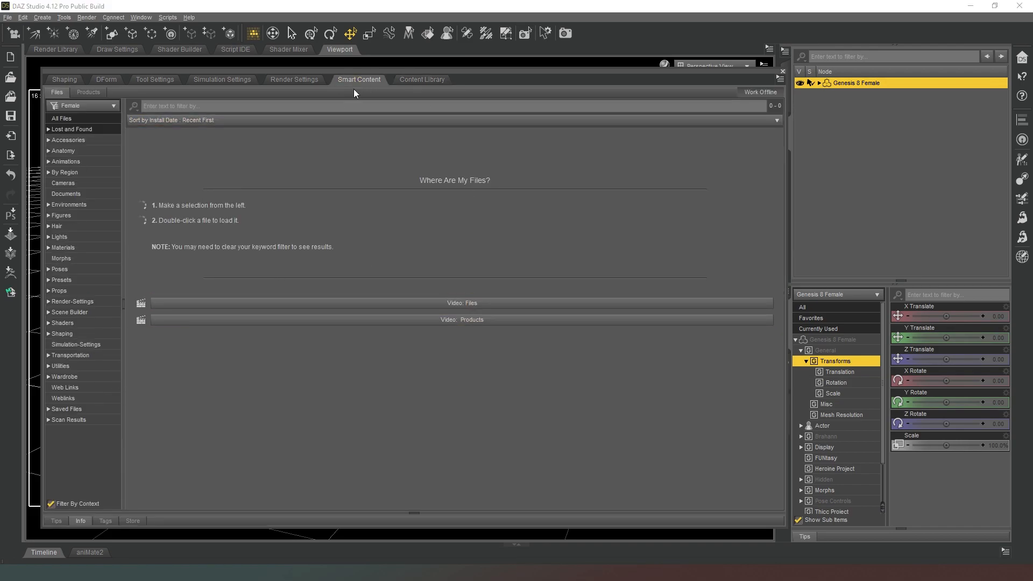
mouse_move(926, 114)
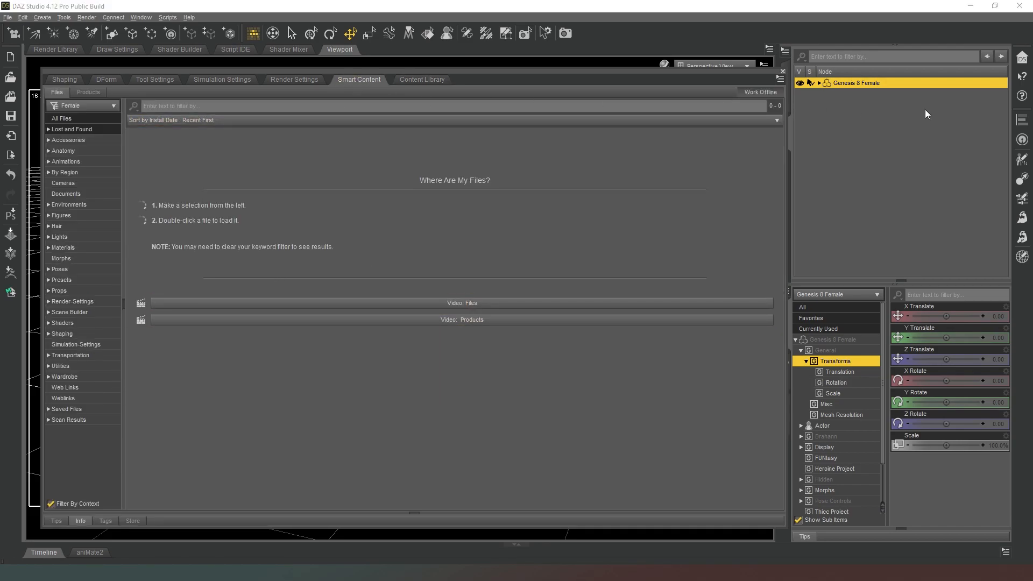
mouse_move(889, 85)
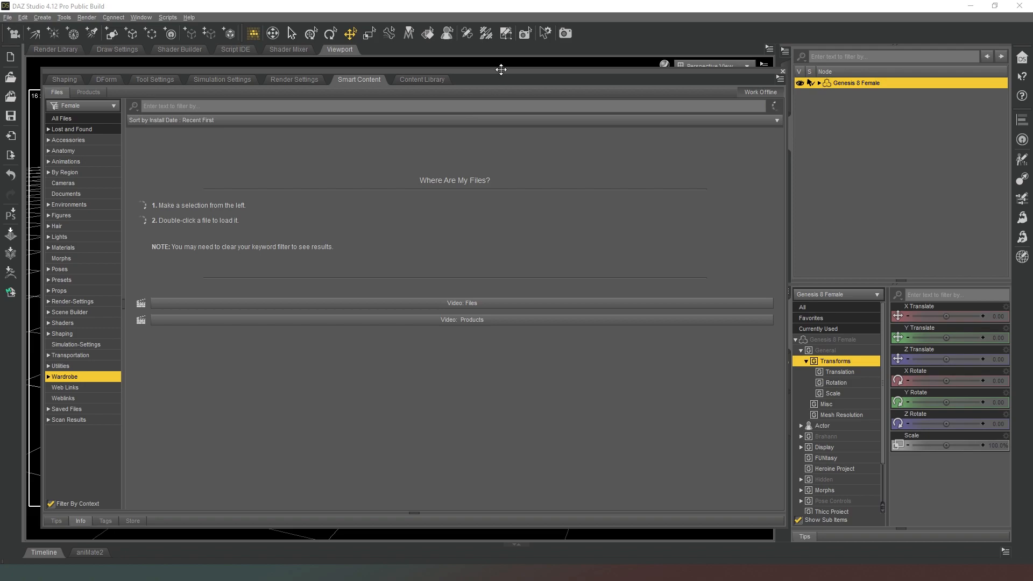
click(65, 376)
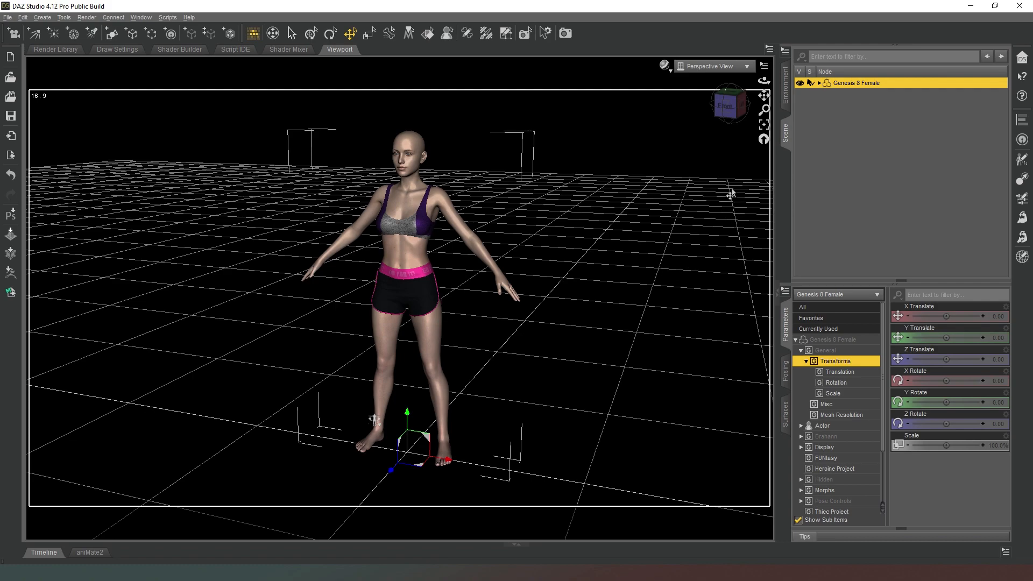
mouse_move(881, 130)
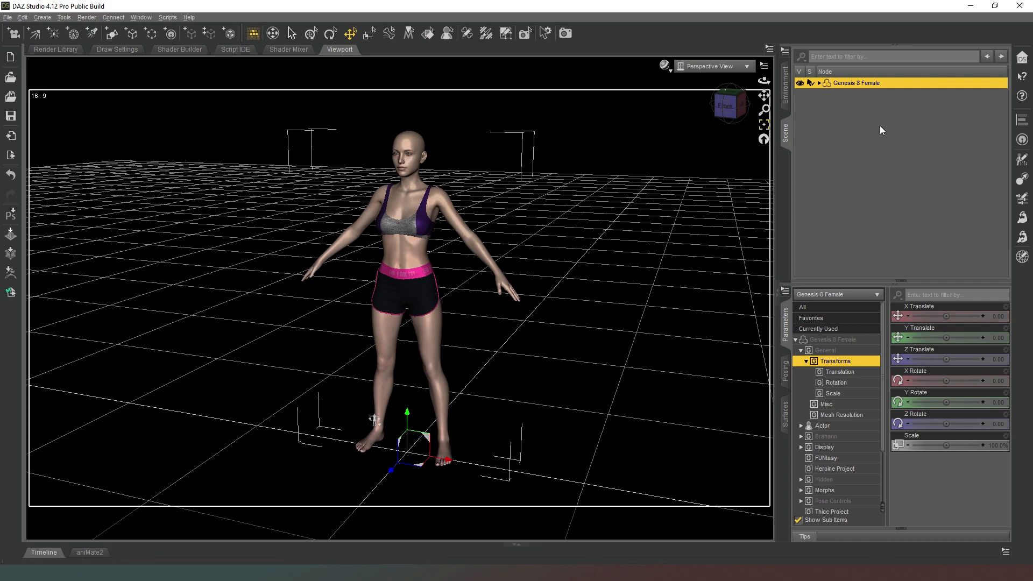
mouse_move(725, 105)
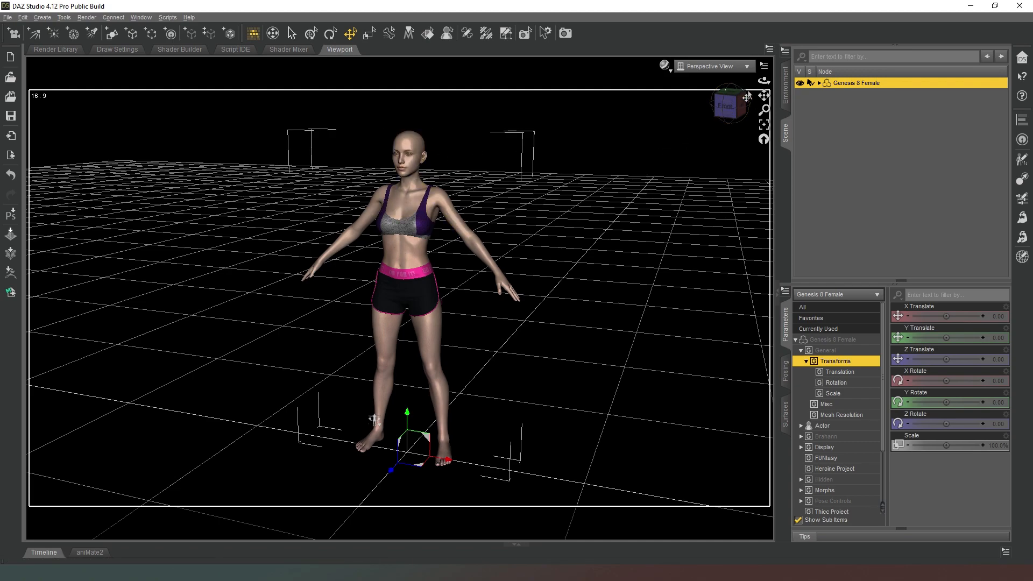
mouse_move(258, 293)
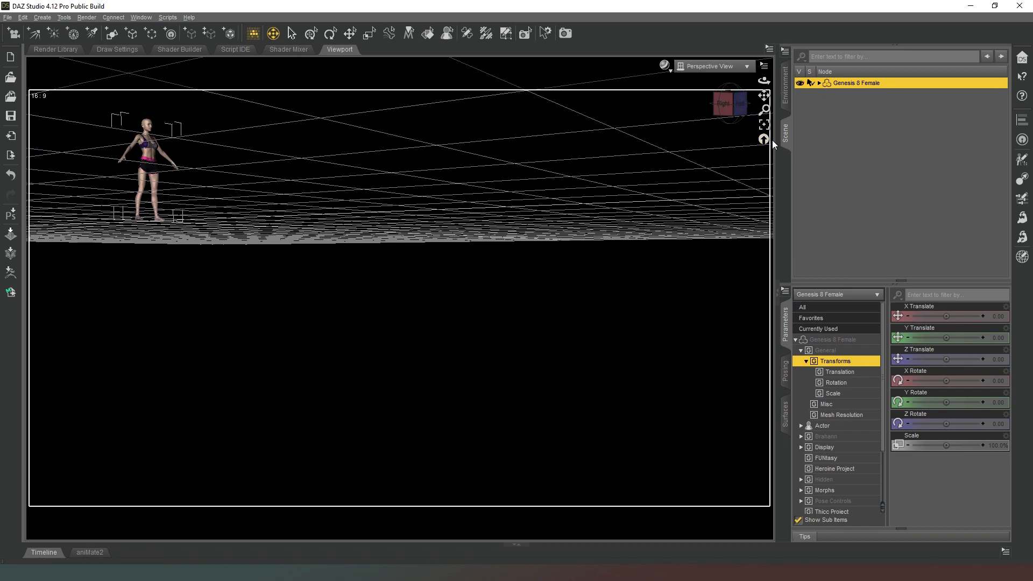
click(764, 139)
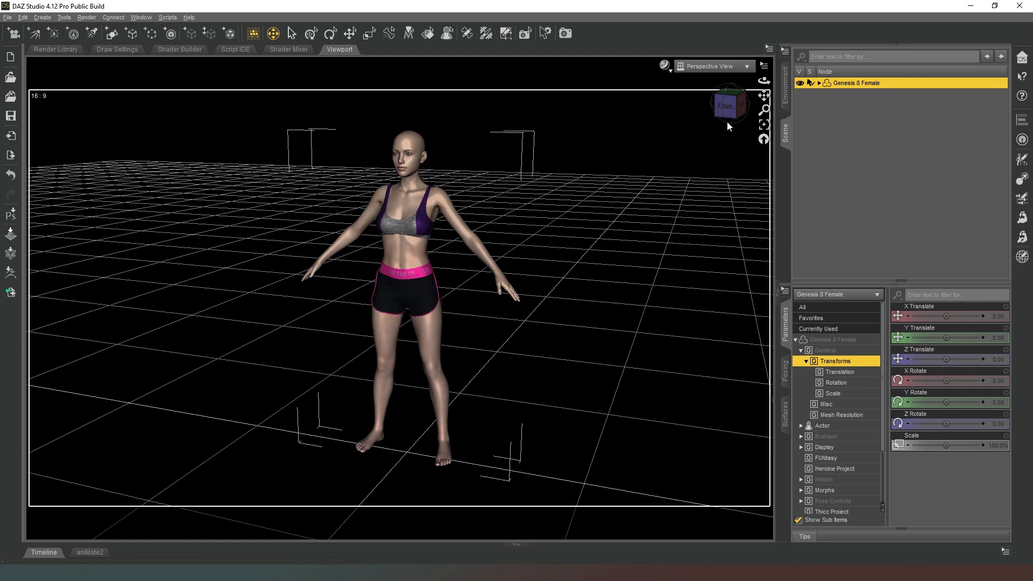
mouse_move(728, 104)
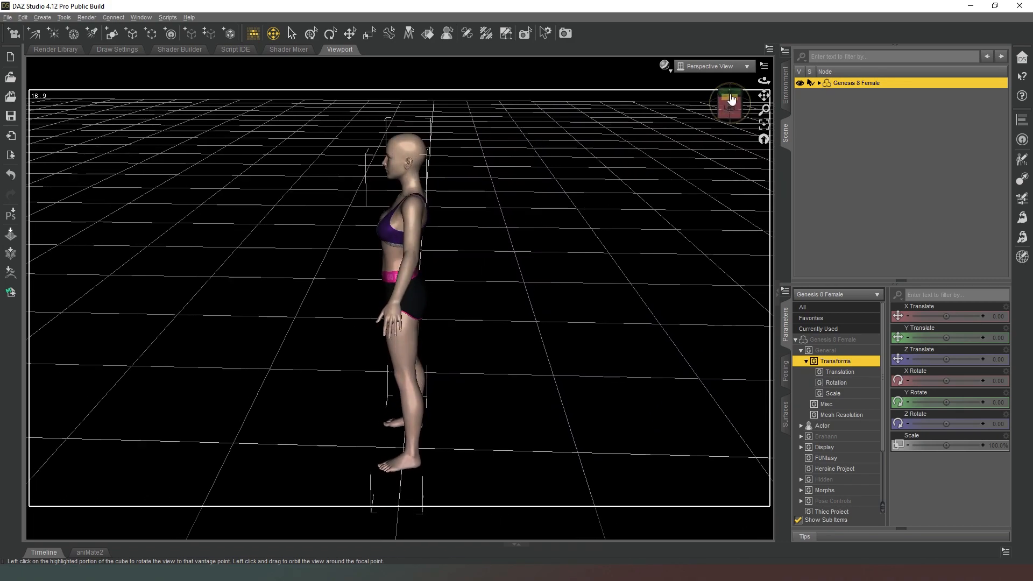
Step: Turn the camera to face the figure's front using the view cube
click(730, 92)
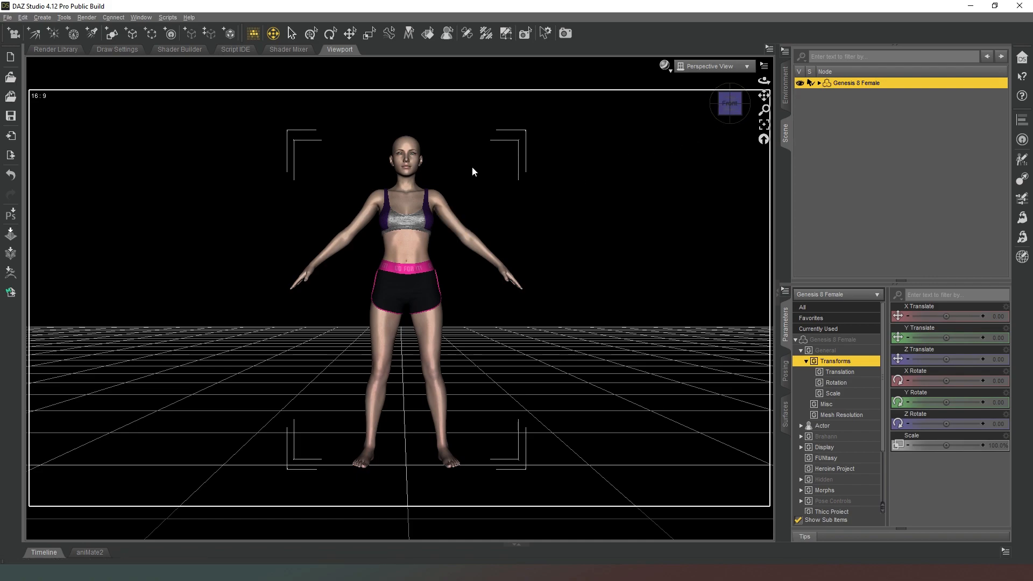
mouse_move(711, 66)
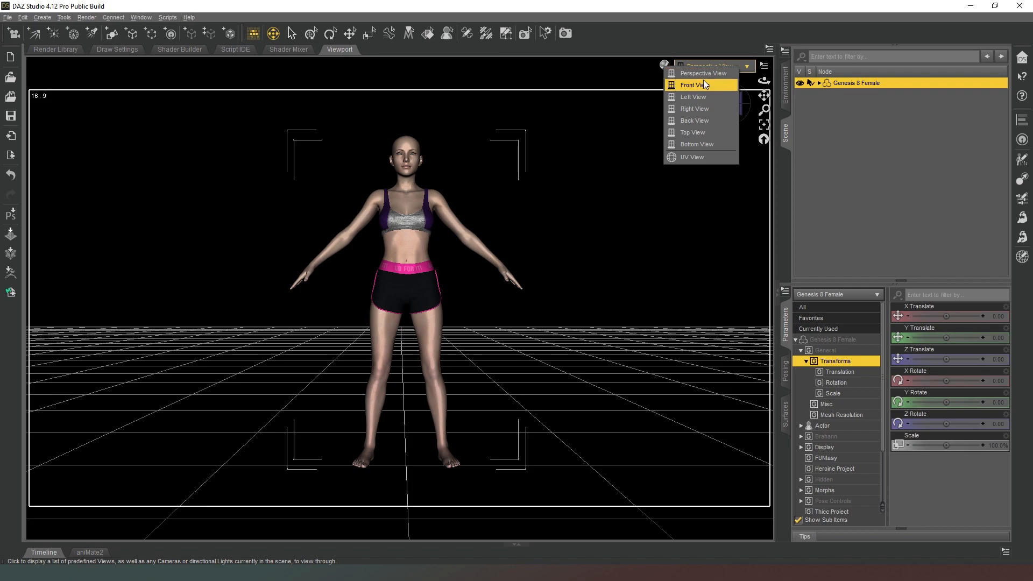
Step: Switch the viewport to Front View, then back to Perspective View
click(692, 85)
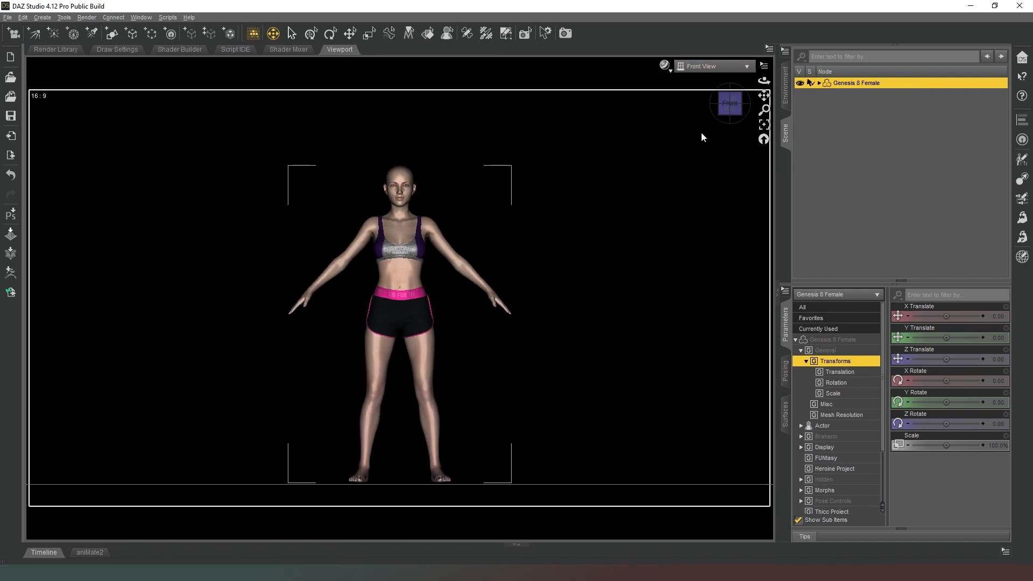
click(713, 66)
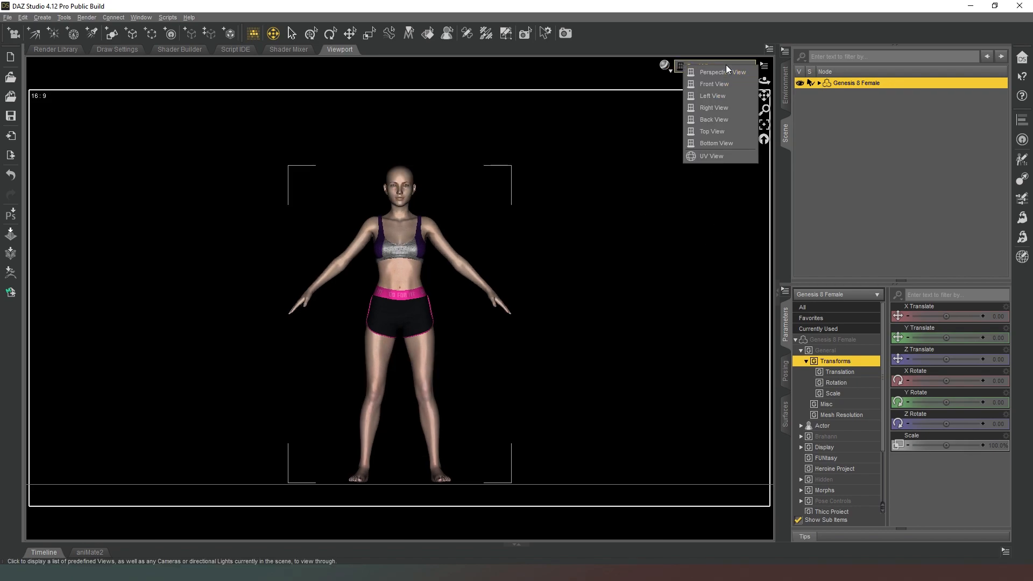
mouse_move(717, 143)
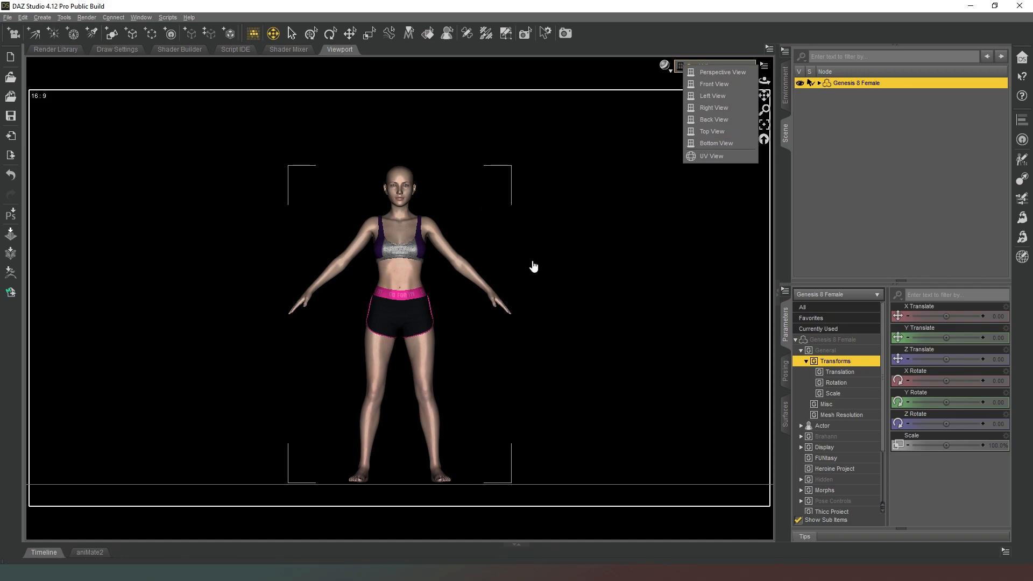
mouse_move(339, 323)
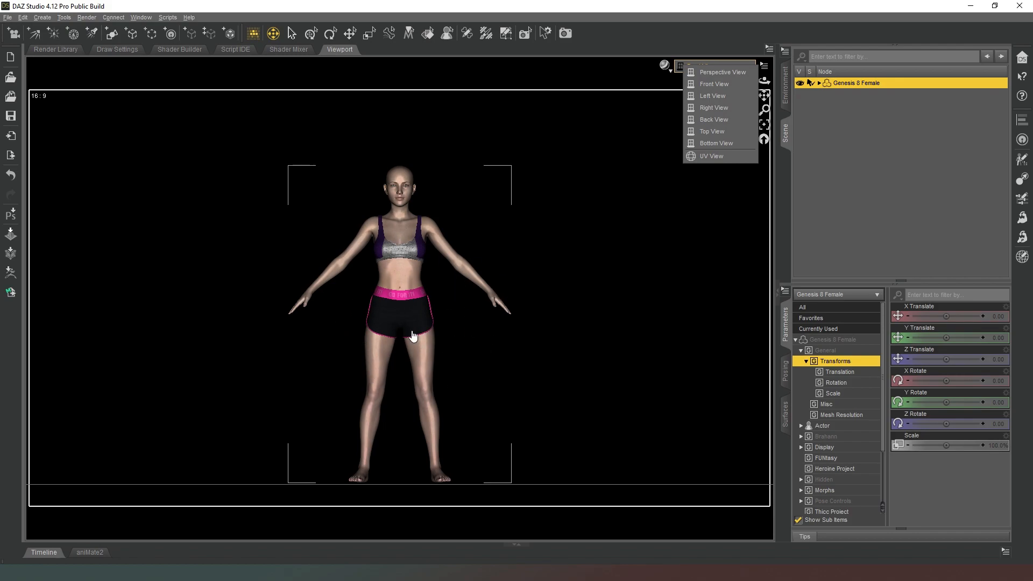
mouse_move(409, 349)
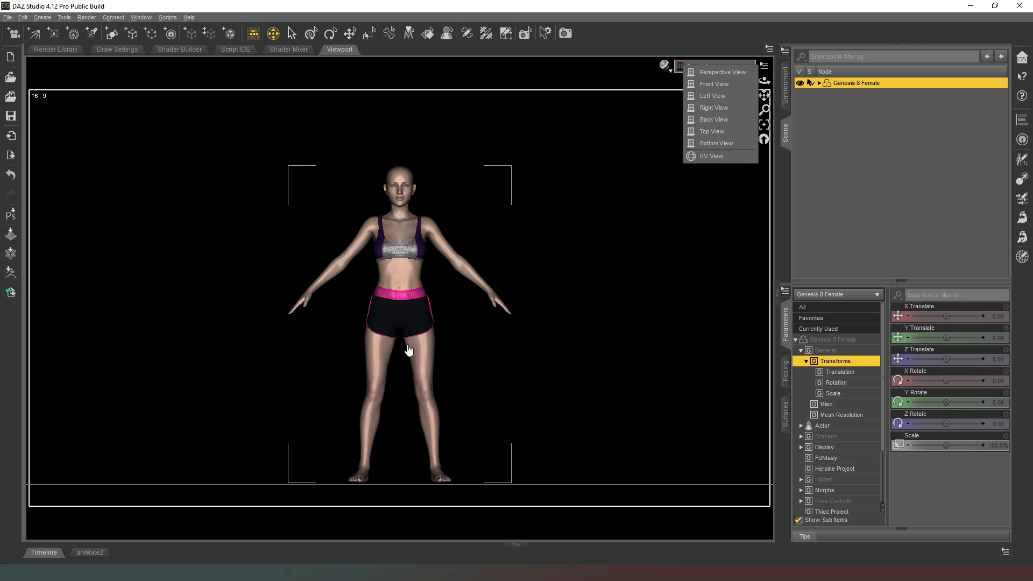
mouse_move(402, 333)
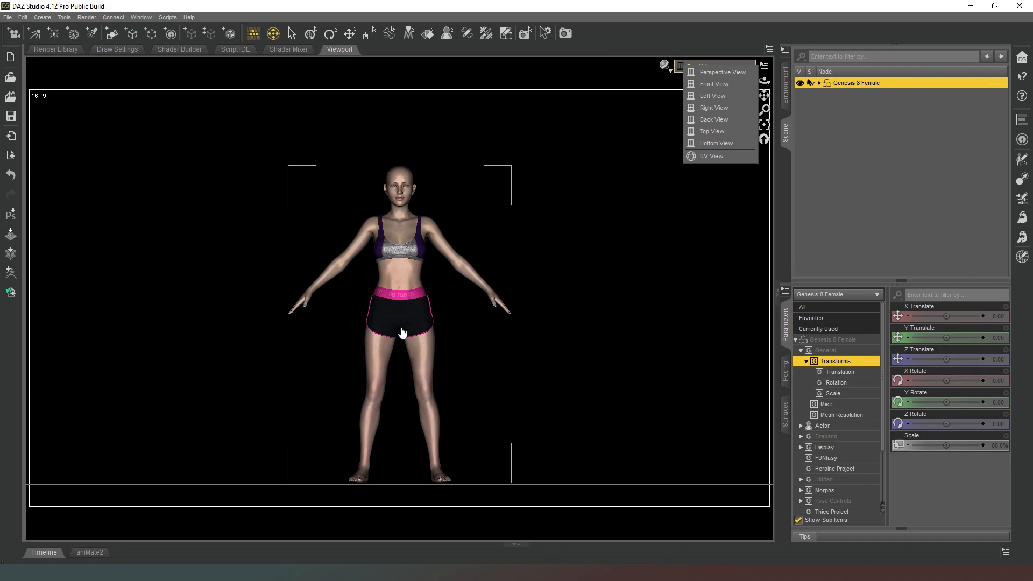
click(722, 72)
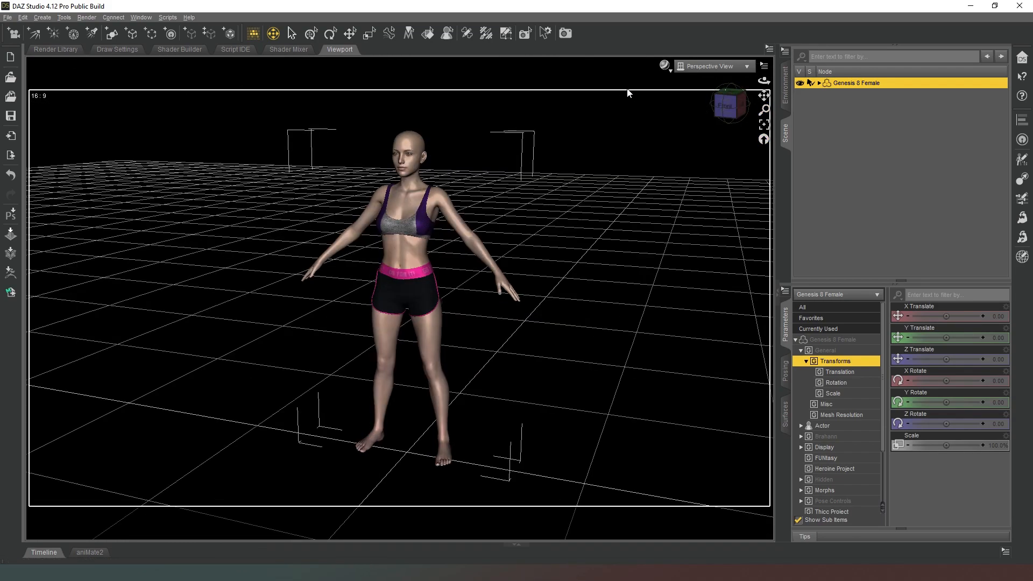
mouse_move(703, 218)
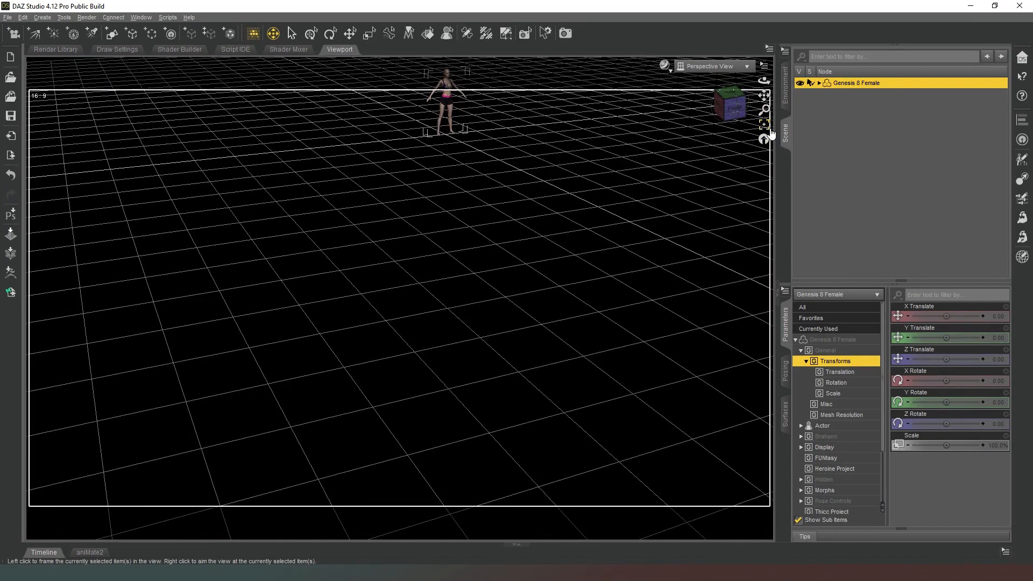
mouse_move(267, 164)
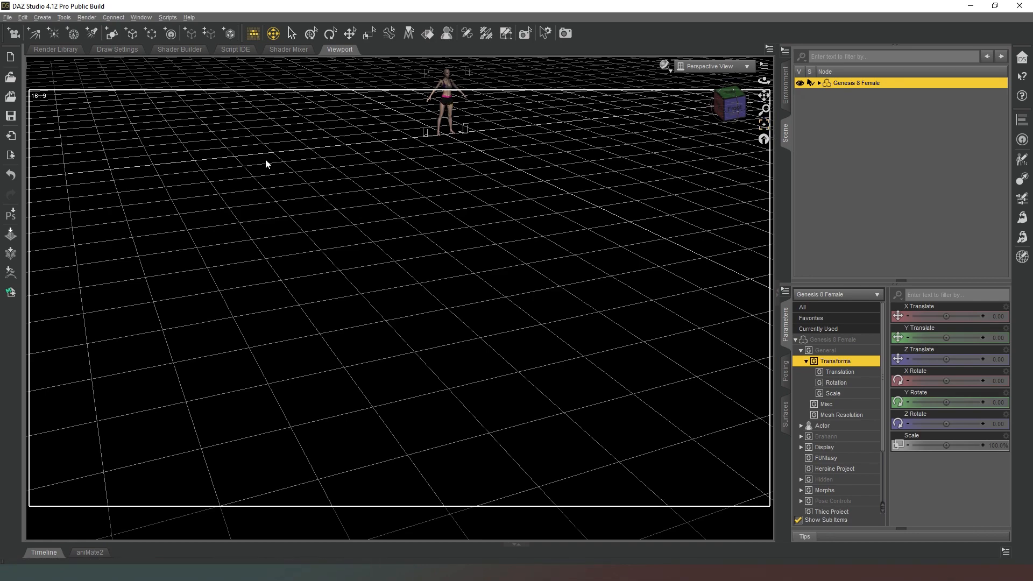
mouse_move(765, 129)
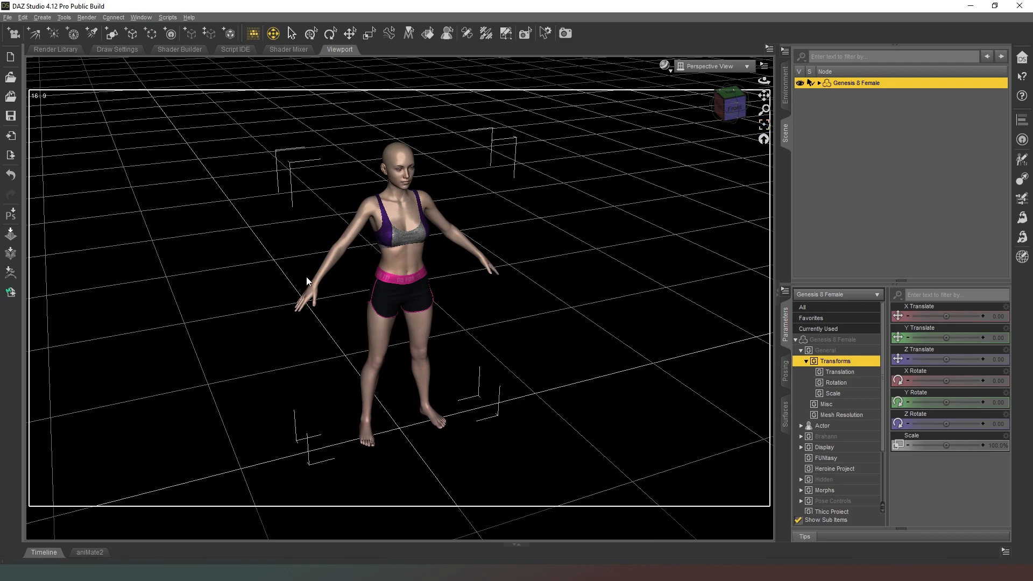
mouse_move(716, 99)
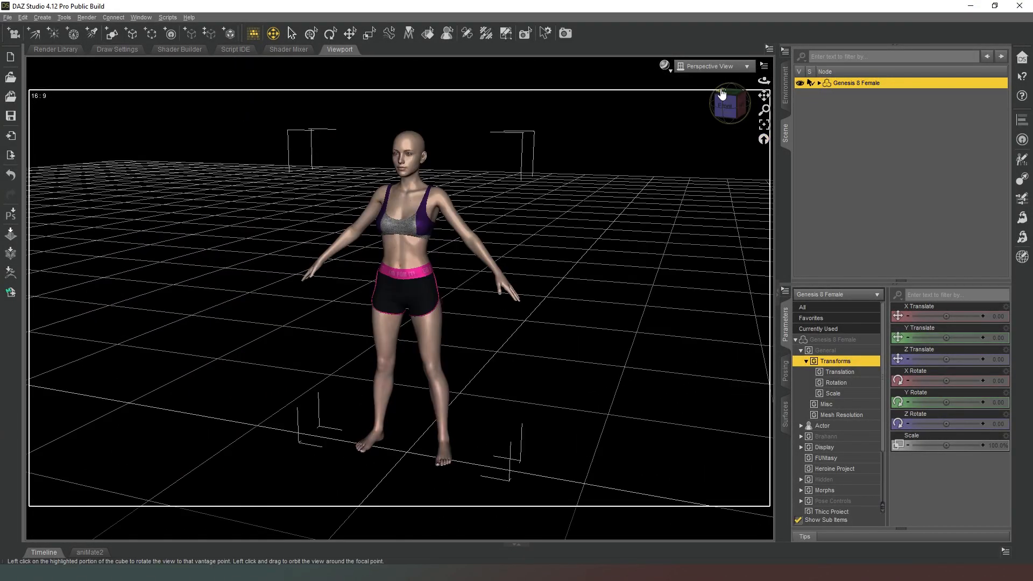
mouse_move(300, 82)
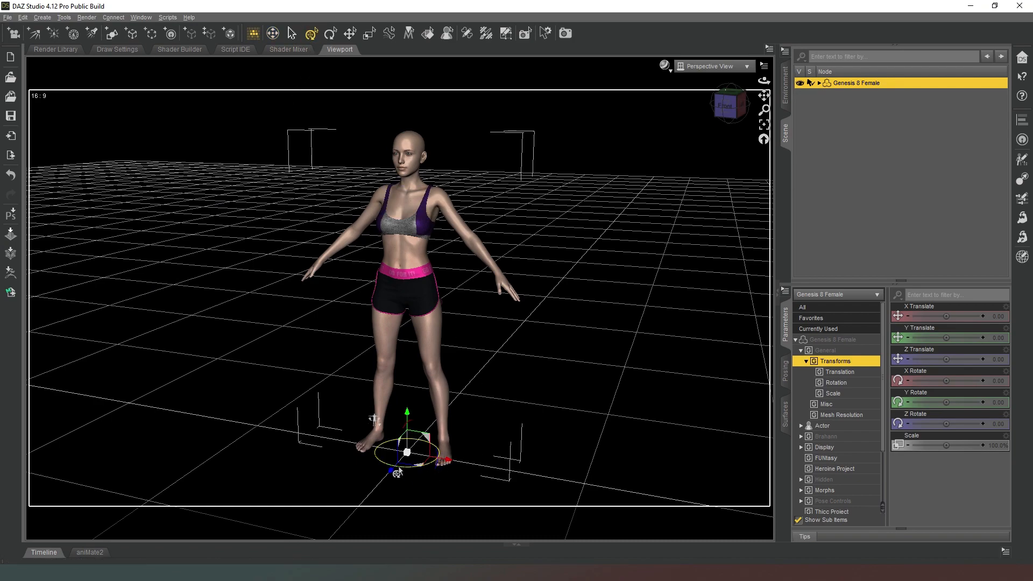
mouse_move(408, 452)
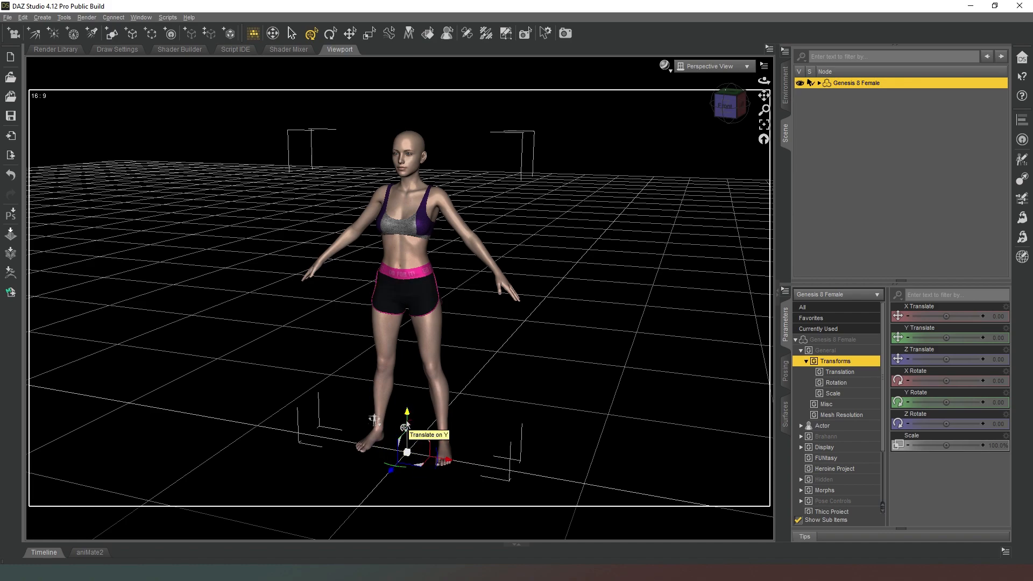
mouse_move(636, 337)
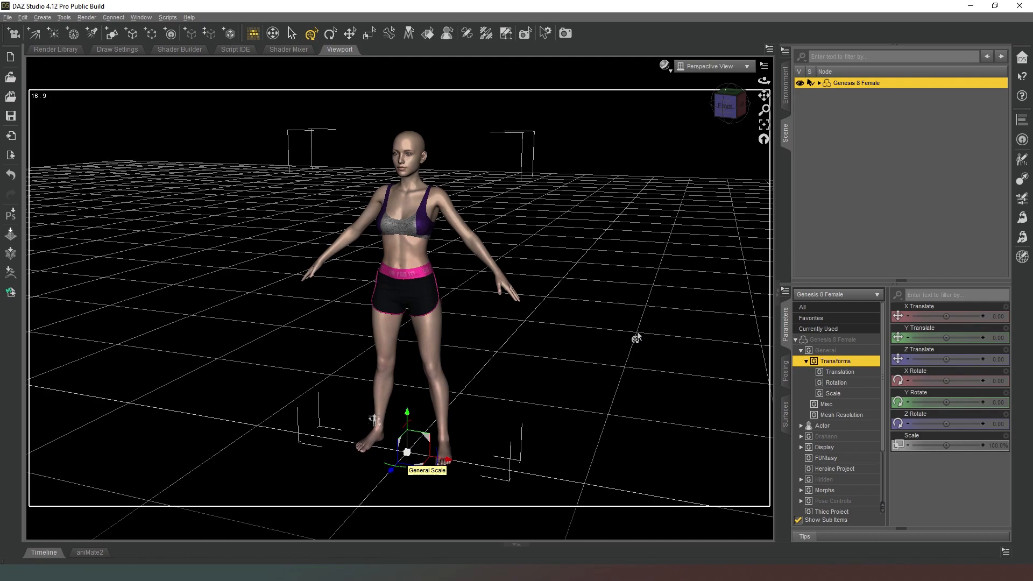
mouse_move(323, 229)
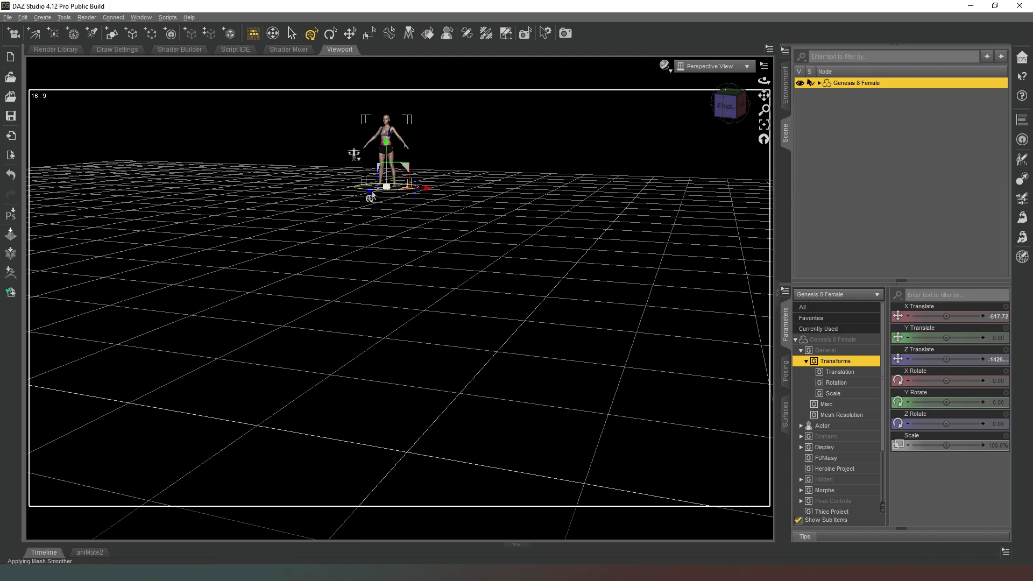
drag(385, 188, 369, 198)
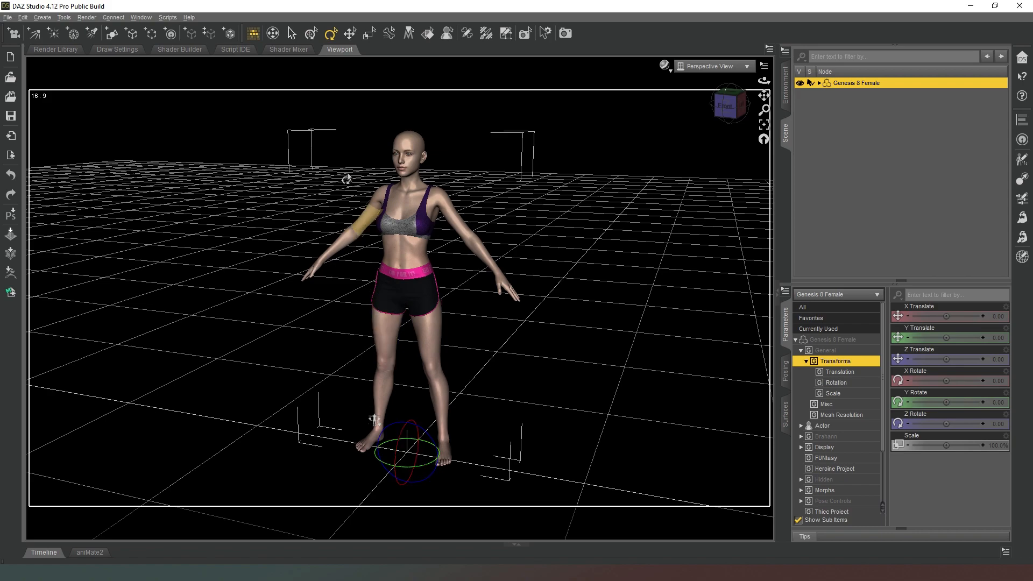
click(350, 33)
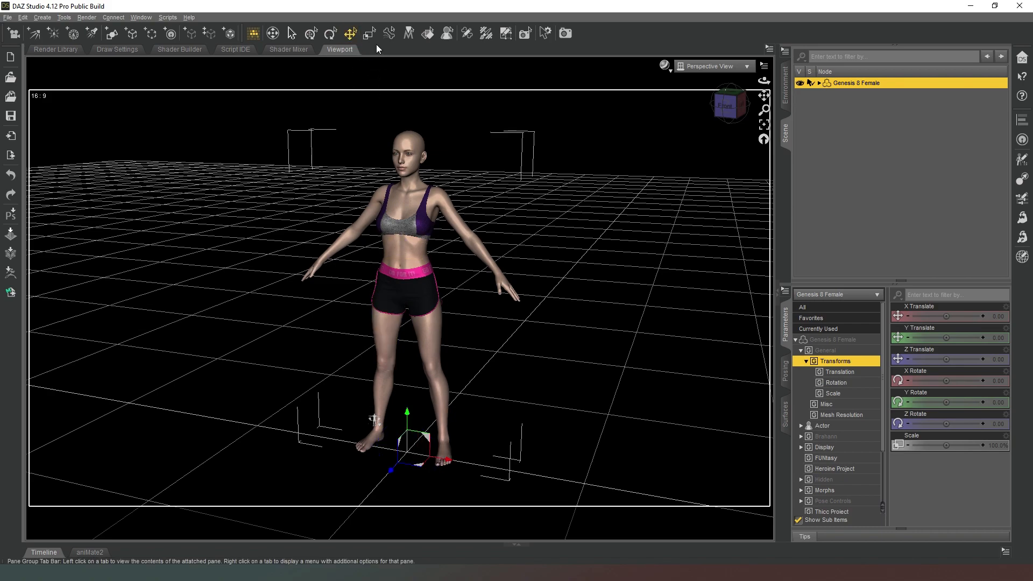
click(351, 33)
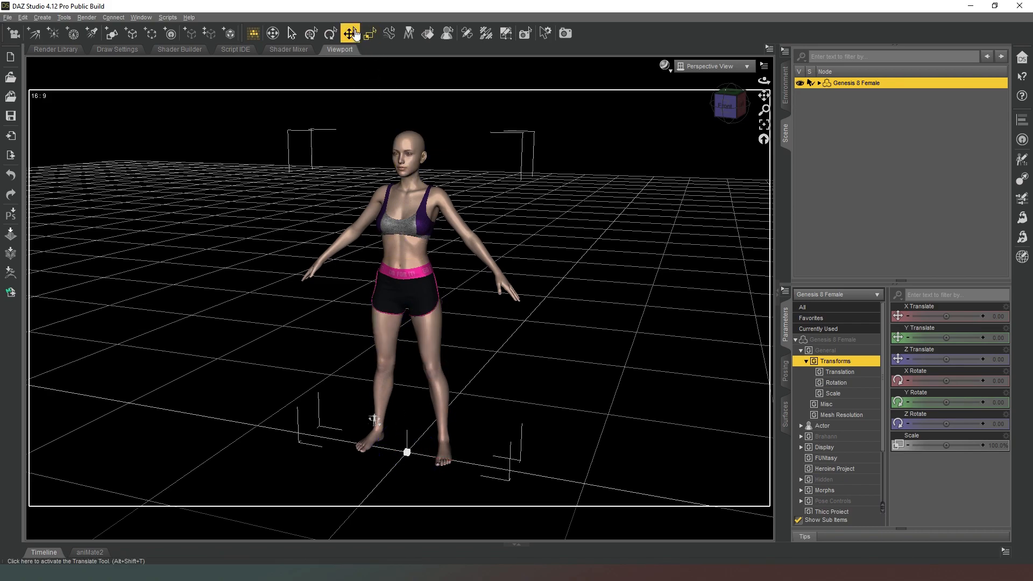
click(350, 33)
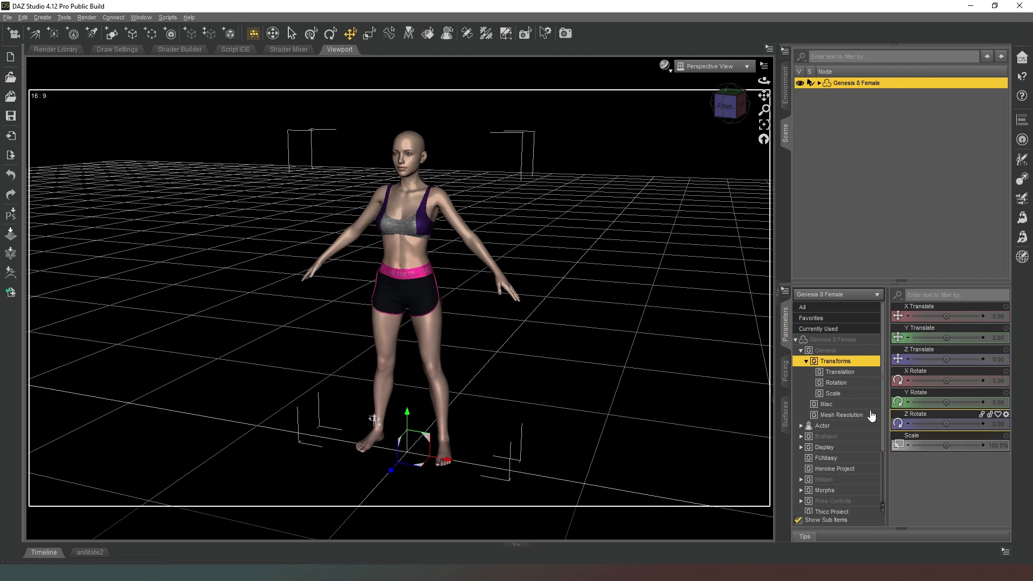
mouse_move(388, 92)
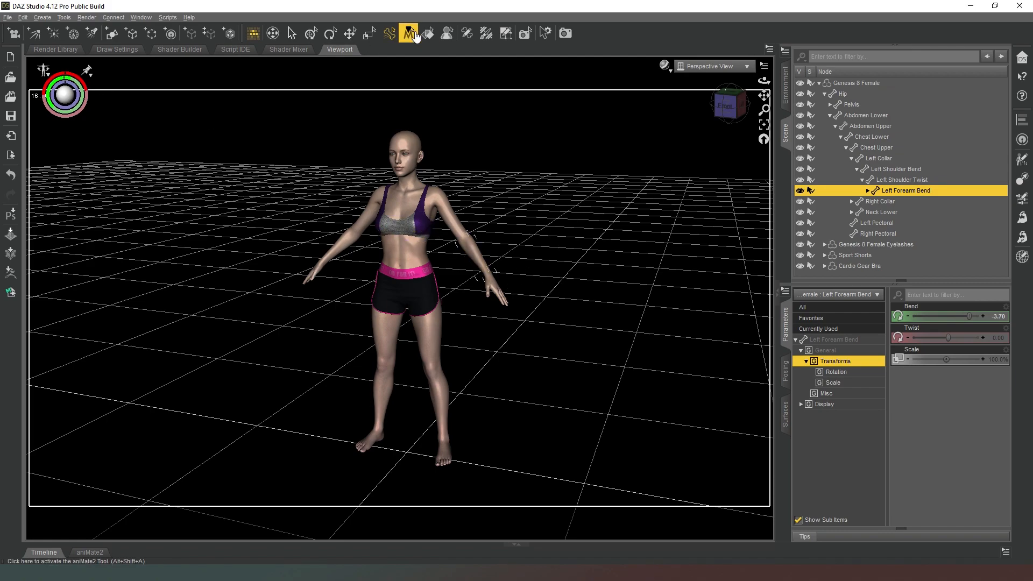
mouse_move(408, 33)
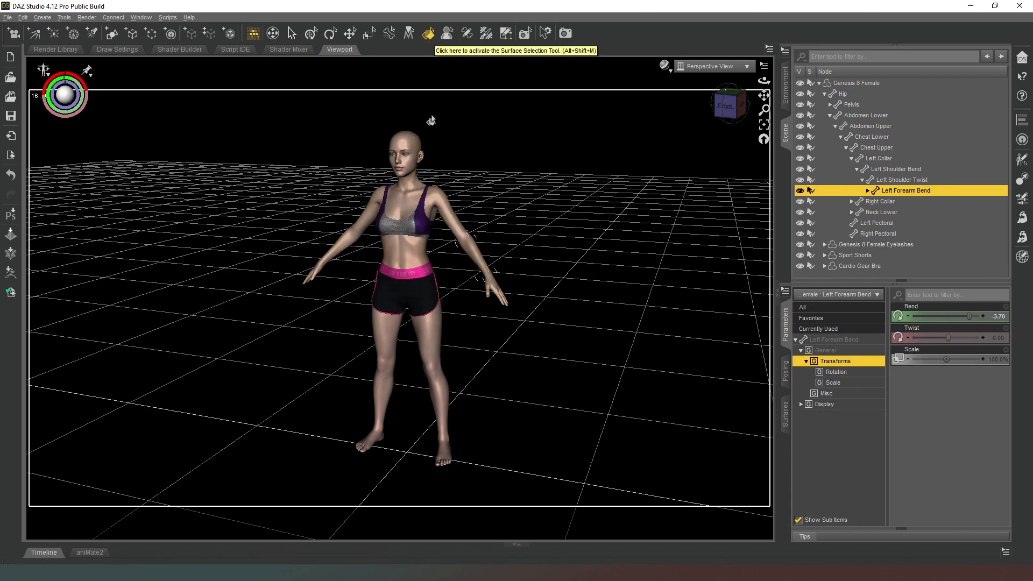
mouse_move(443, 259)
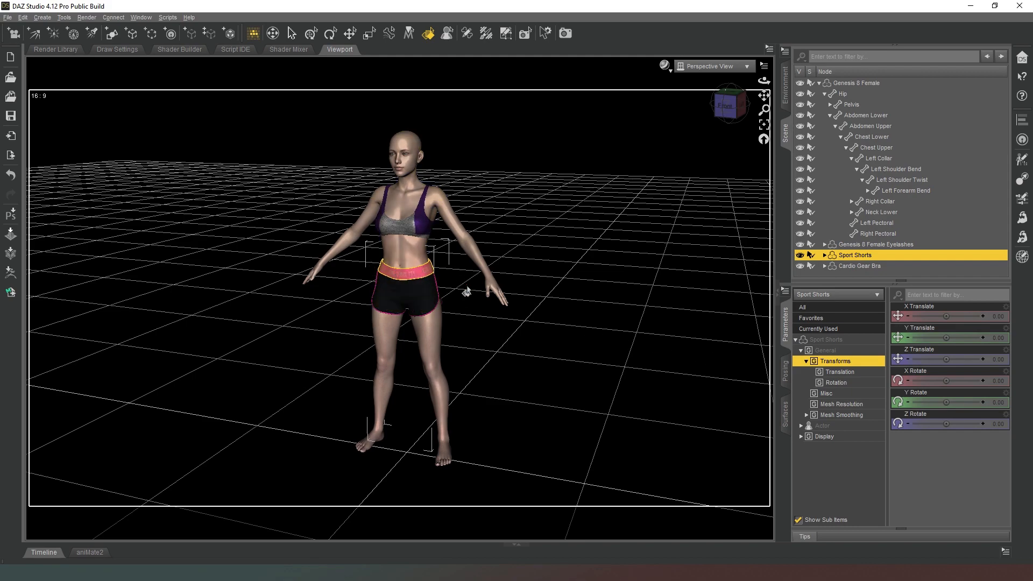
Step: Show Sport Shorts' Elastic surface settings and collapse the Genesis 8 Female scene node
click(785, 408)
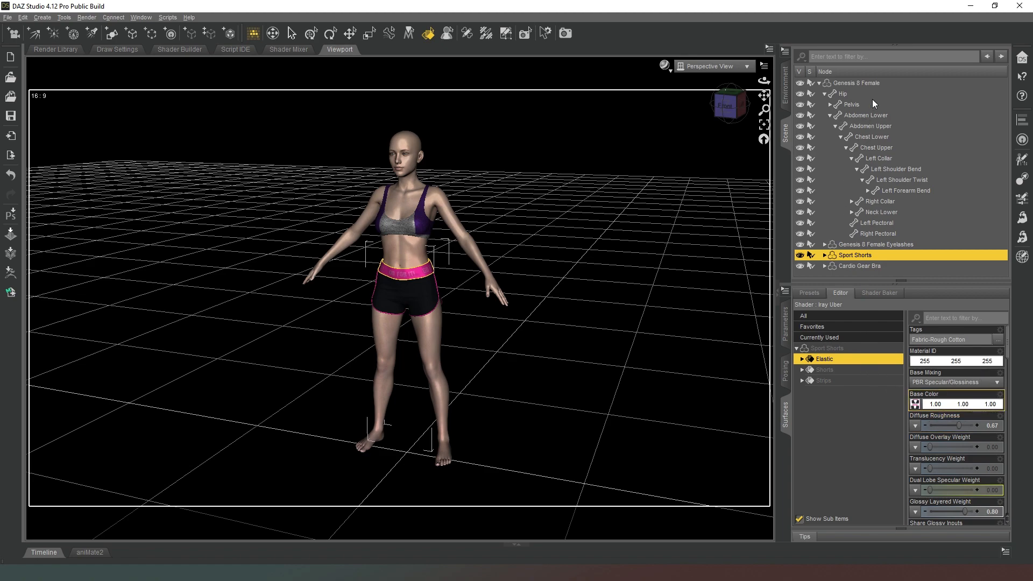
click(821, 82)
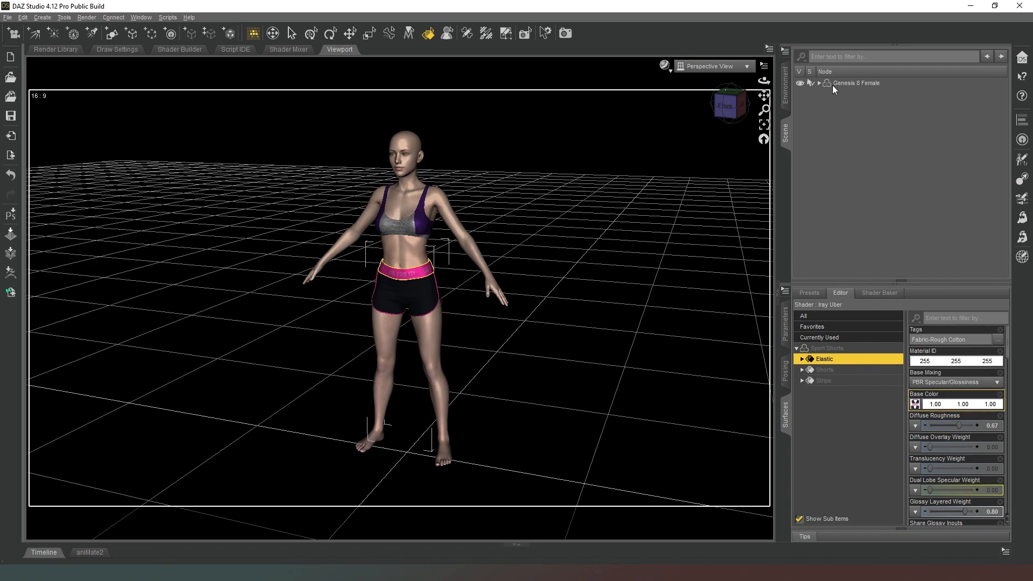
click(855, 83)
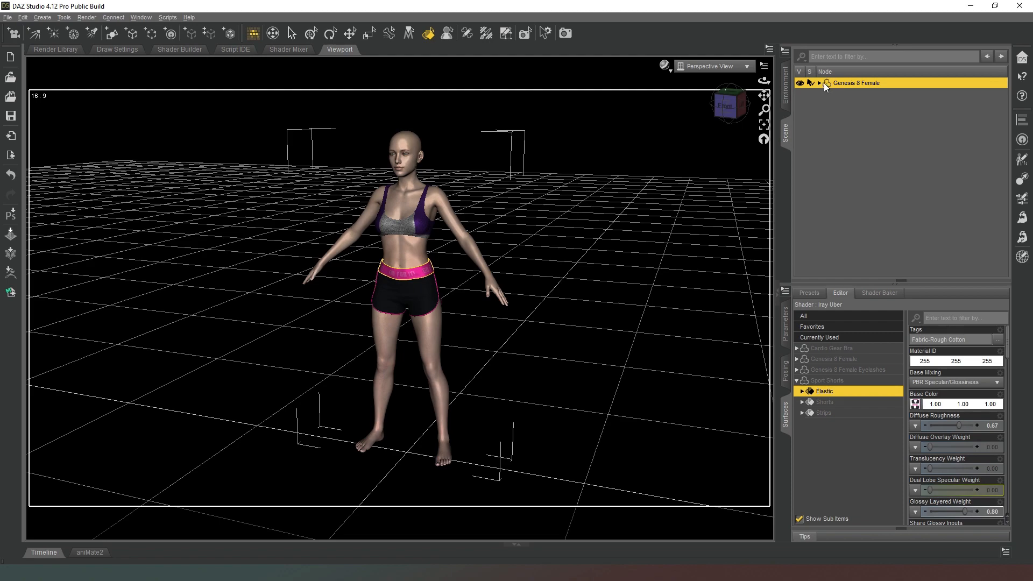
click(819, 83)
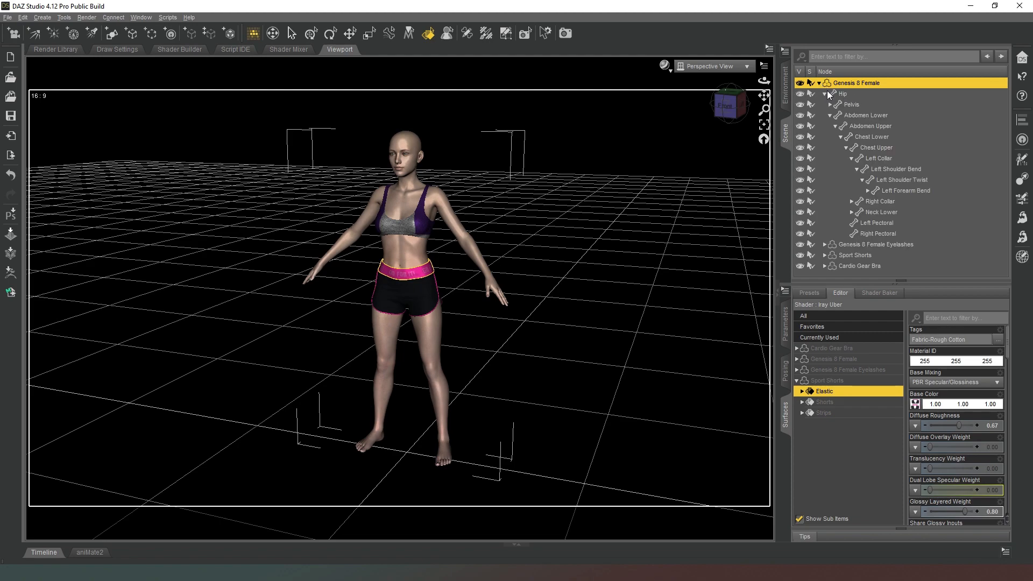
click(834, 94)
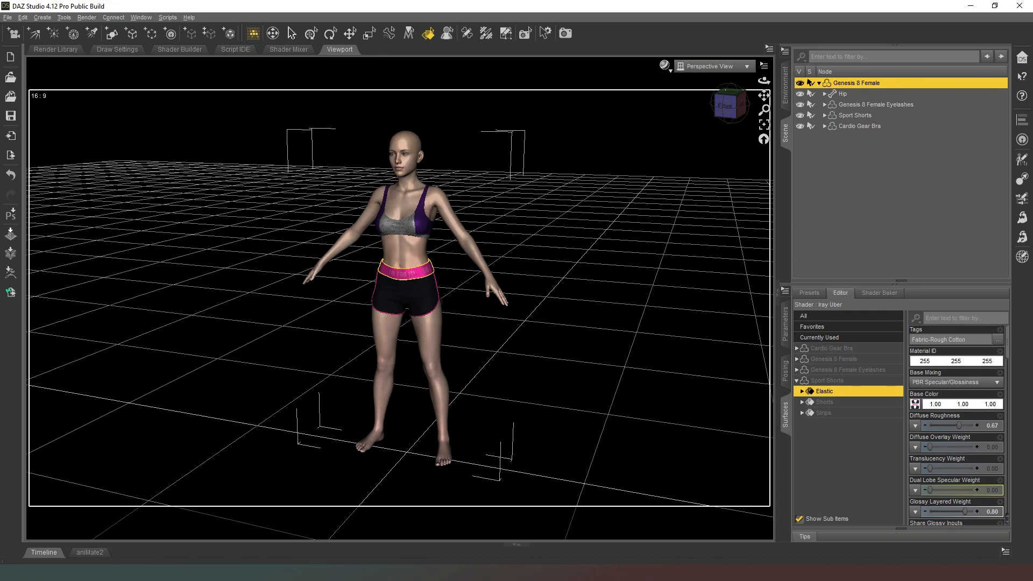
mouse_move(685, 156)
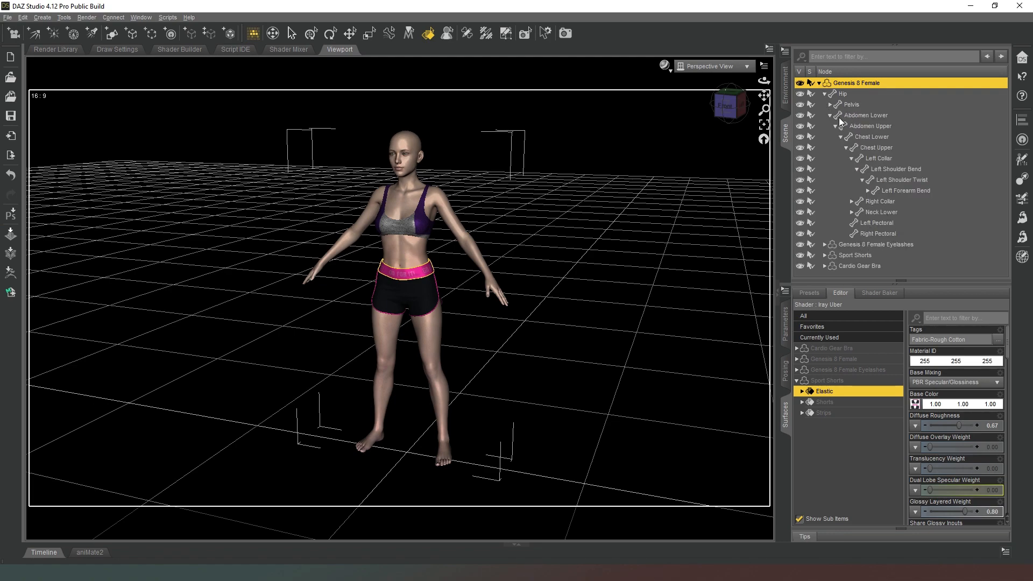
click(832, 115)
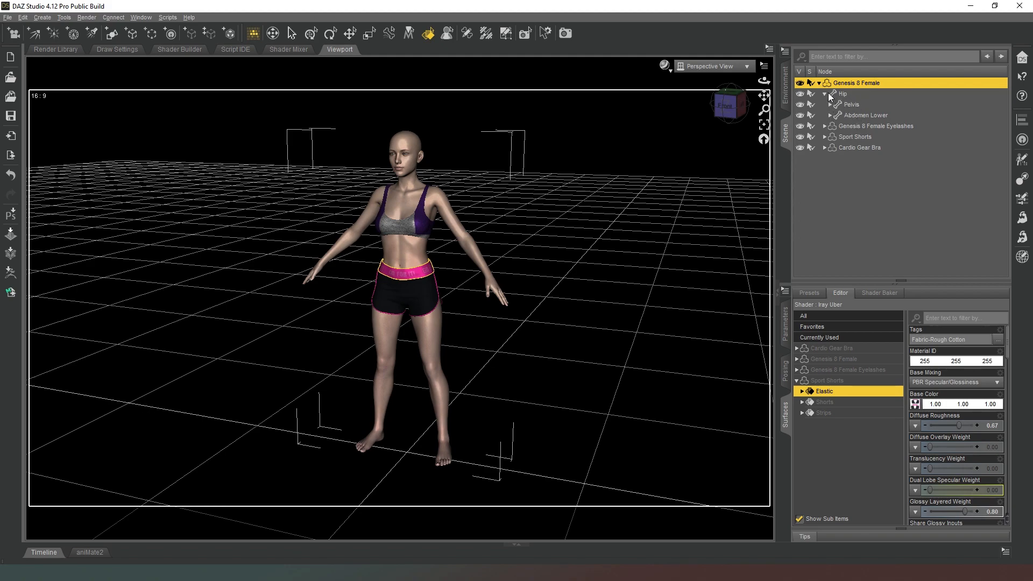
click(831, 94)
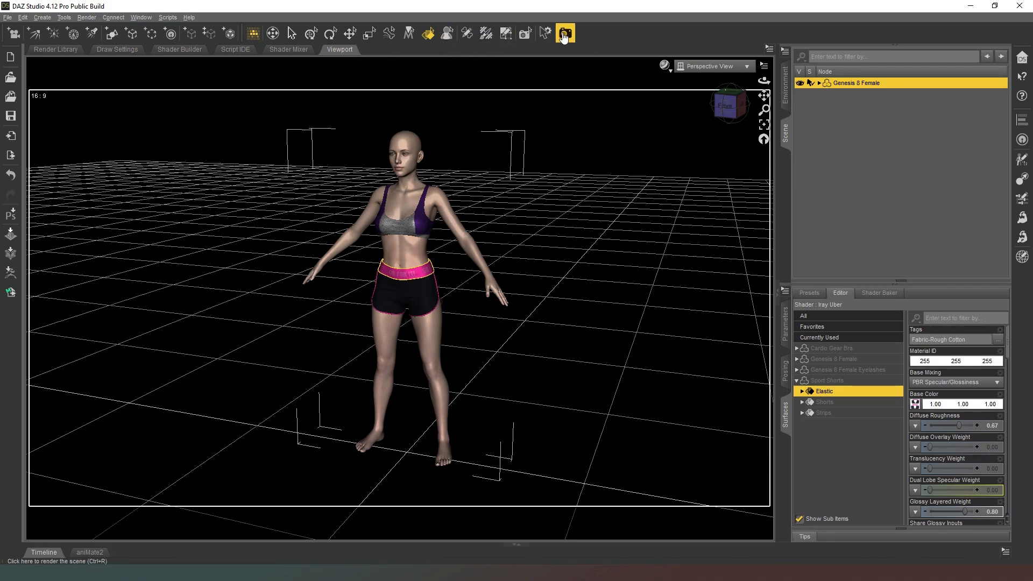
Step: Activate the Translate tool and list the figure's Transforms in Parameters
click(349, 32)
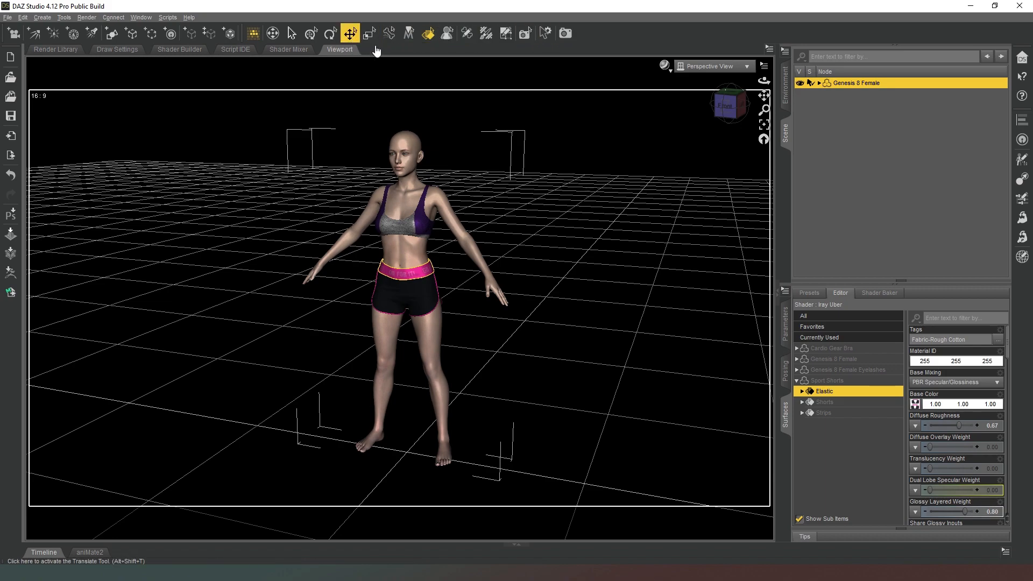
click(349, 32)
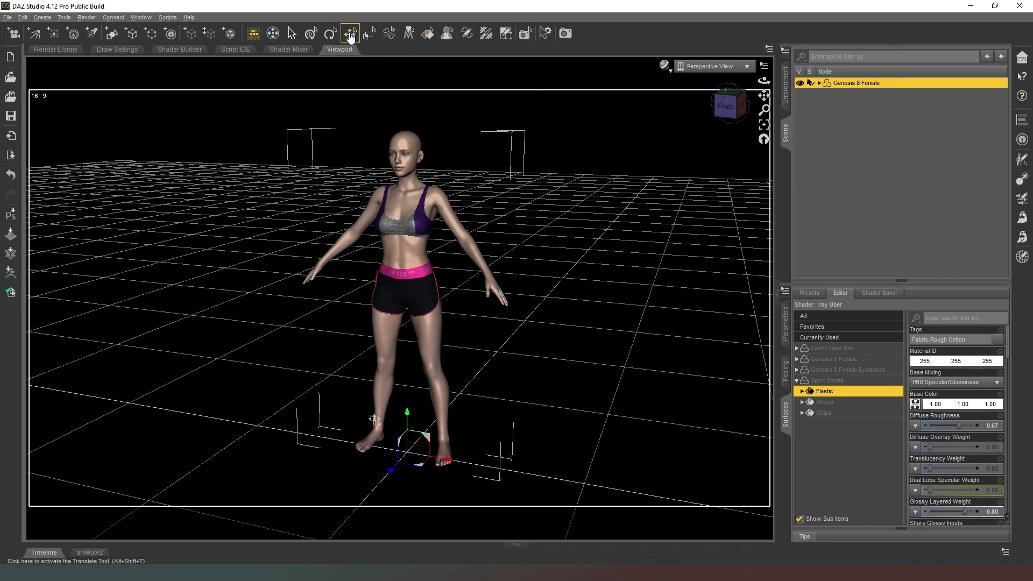
click(331, 33)
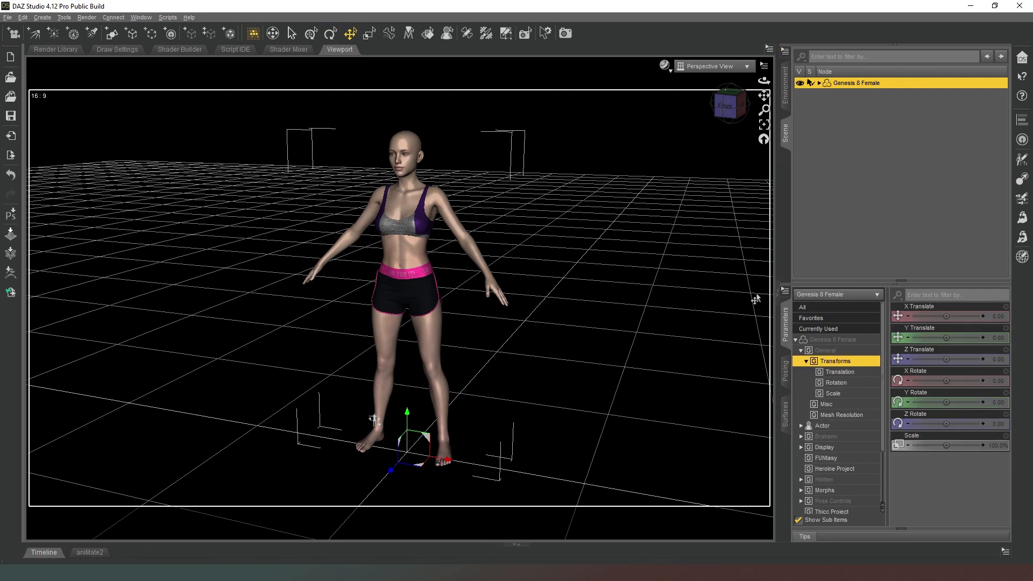
Step: Slide the figure sideways along X, then return all transform values to zero
click(825, 350)
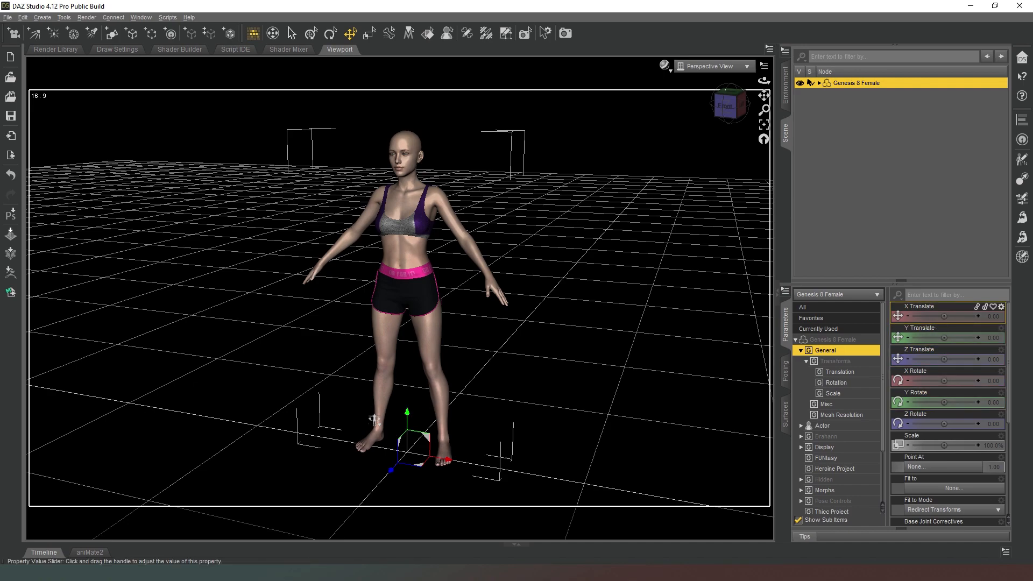
drag(949, 316, 923, 315)
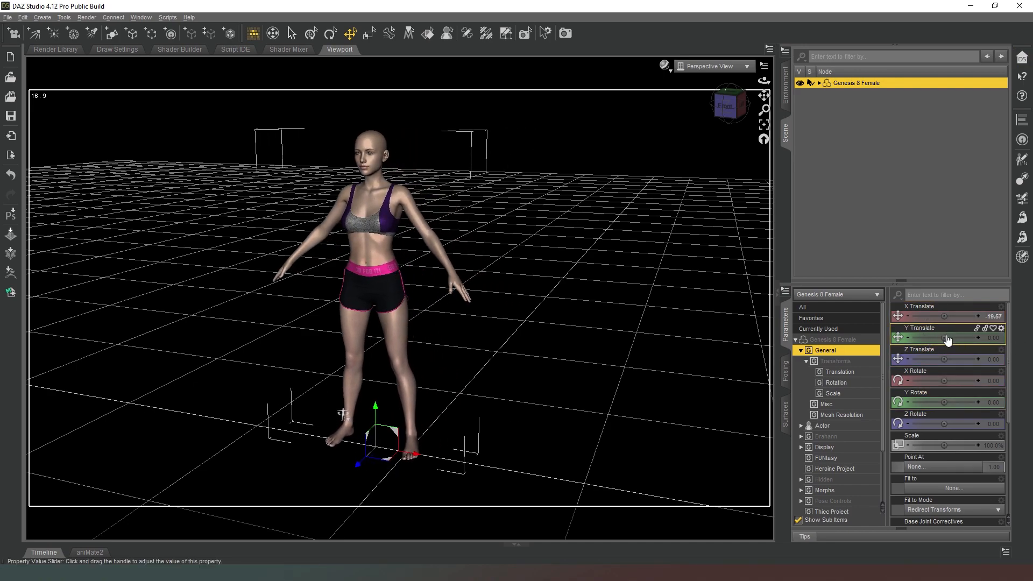
drag(956, 337, 922, 338)
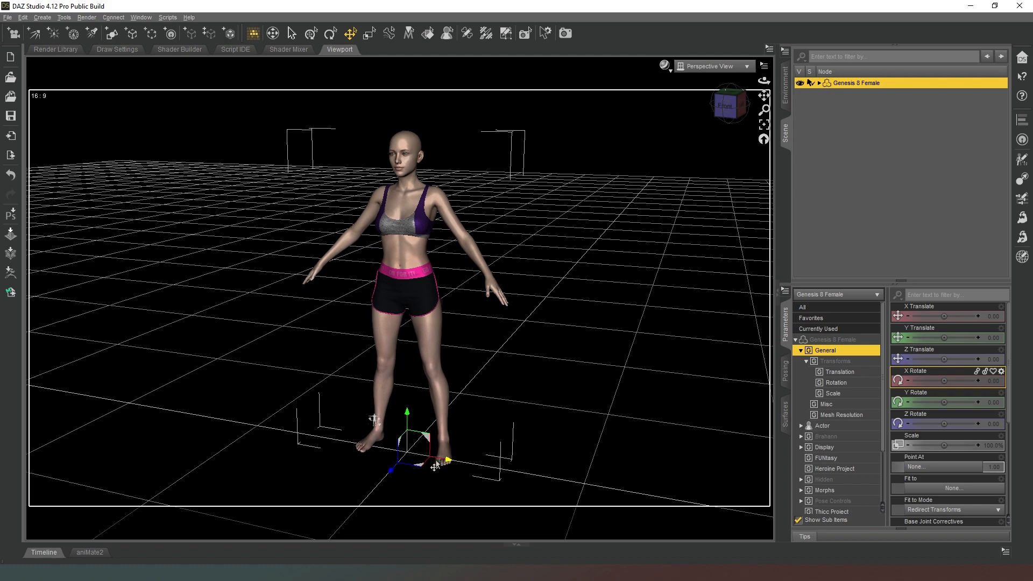
mouse_move(254, 426)
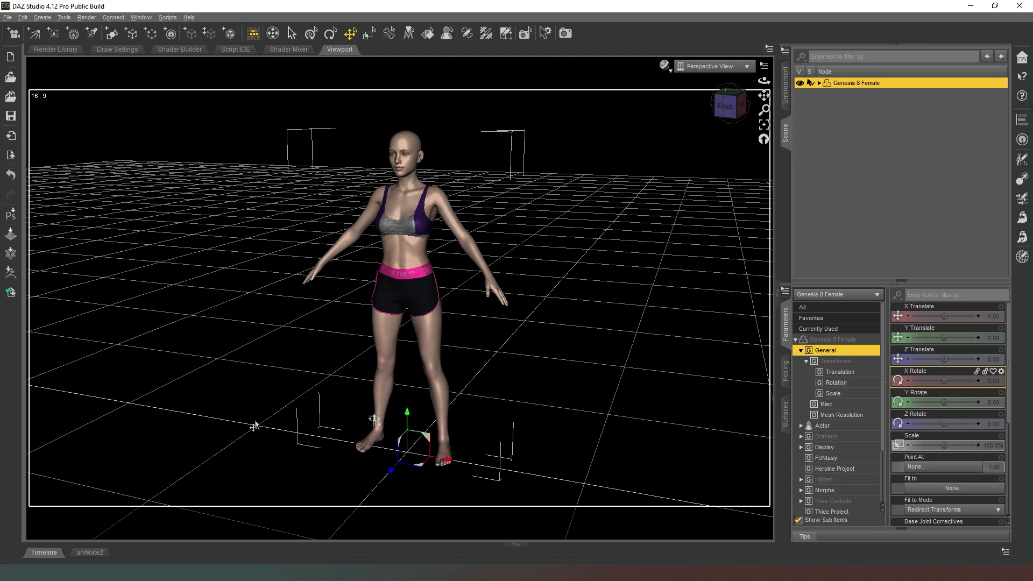
mouse_move(410, 457)
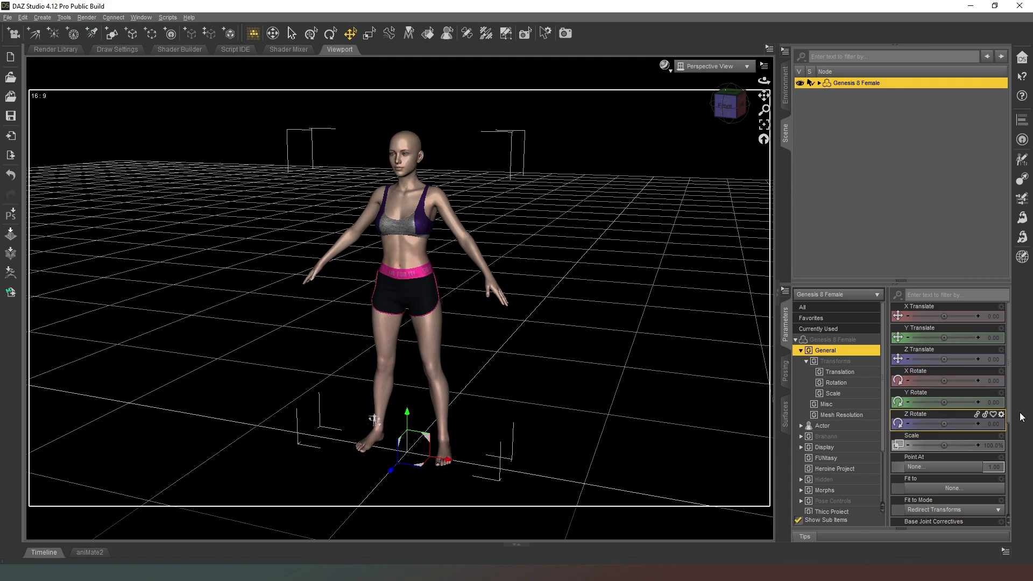
Step: Rotate the figure to about X 28.72, Y 10.81, Z -70.47, lying on her side
drag(949, 381, 969, 381)
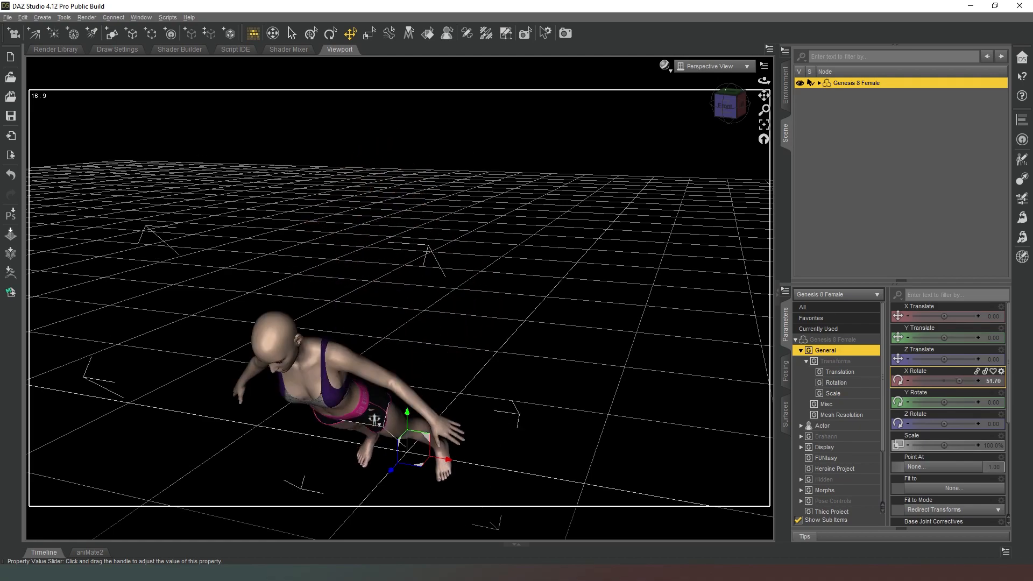
drag(956, 381, 936, 381)
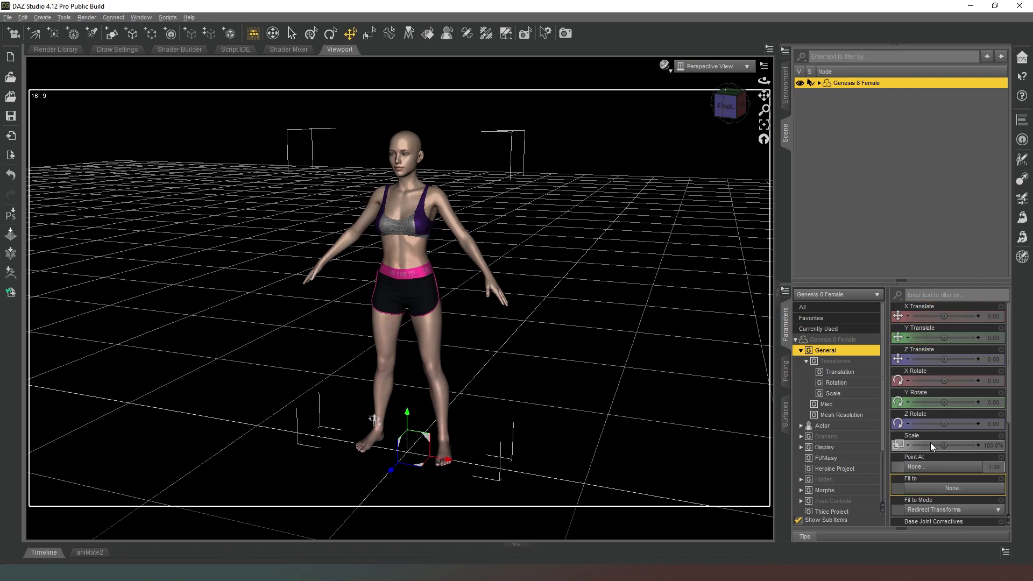
drag(936, 403, 952, 403)
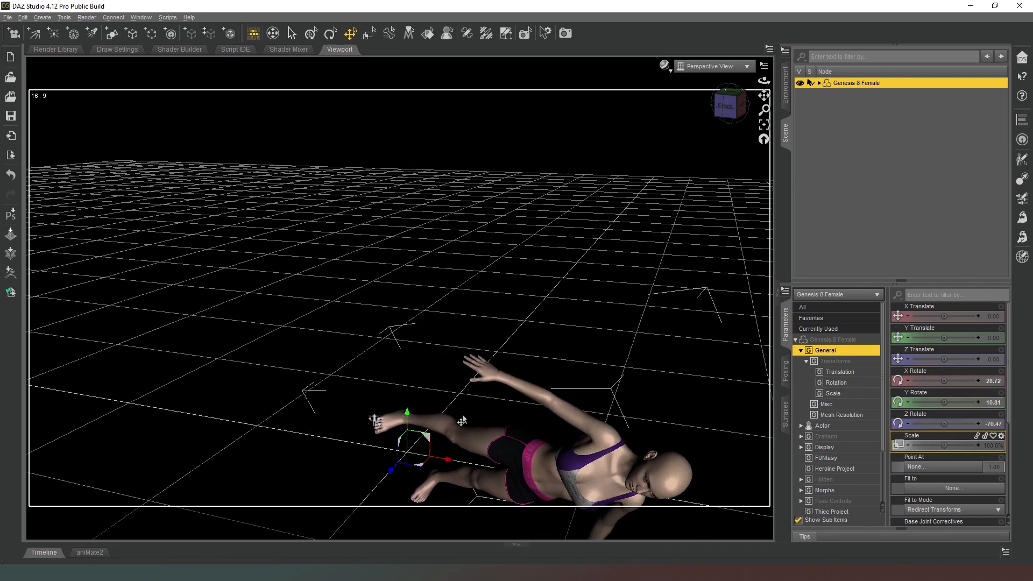
mouse_move(374, 428)
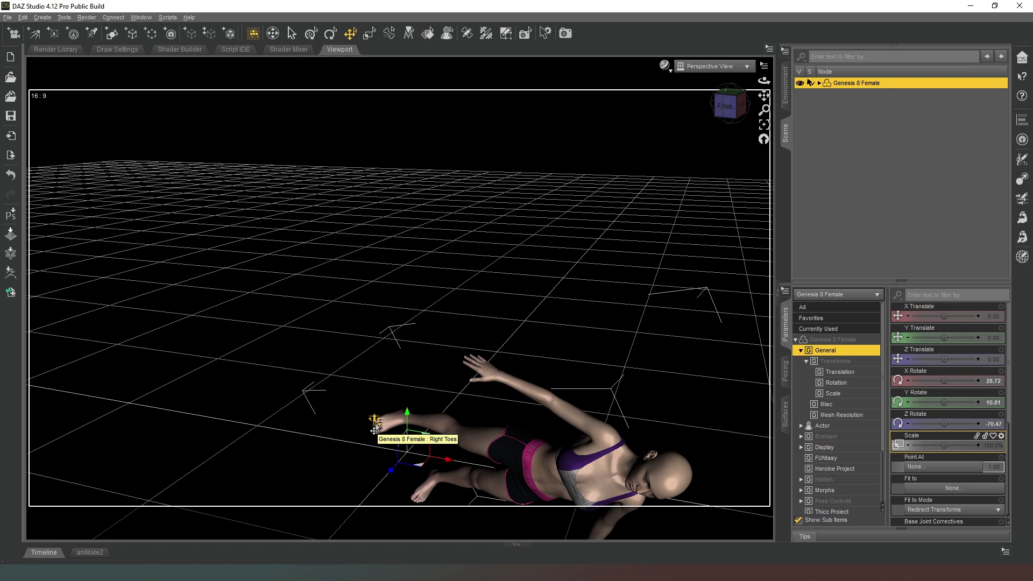
Step: Open the viewport context menu to restore the figure's default pose
right_click(373, 429)
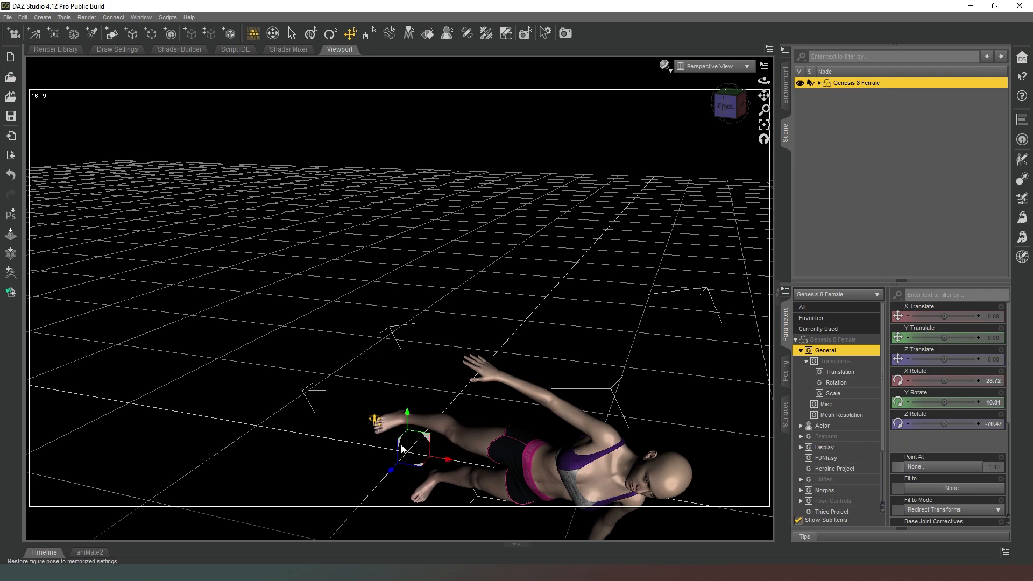
mouse_move(582, 303)
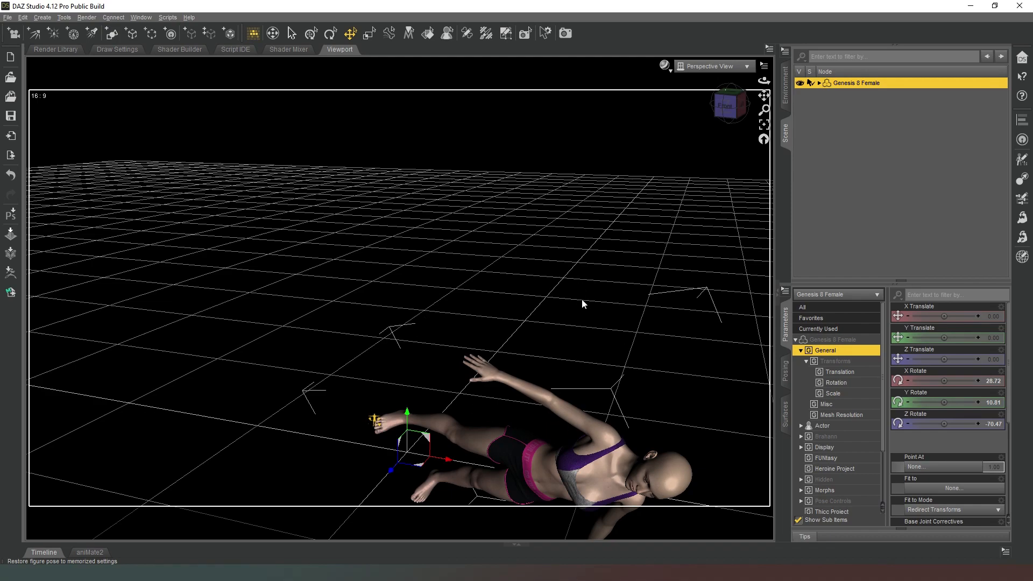
mouse_move(590, 301)
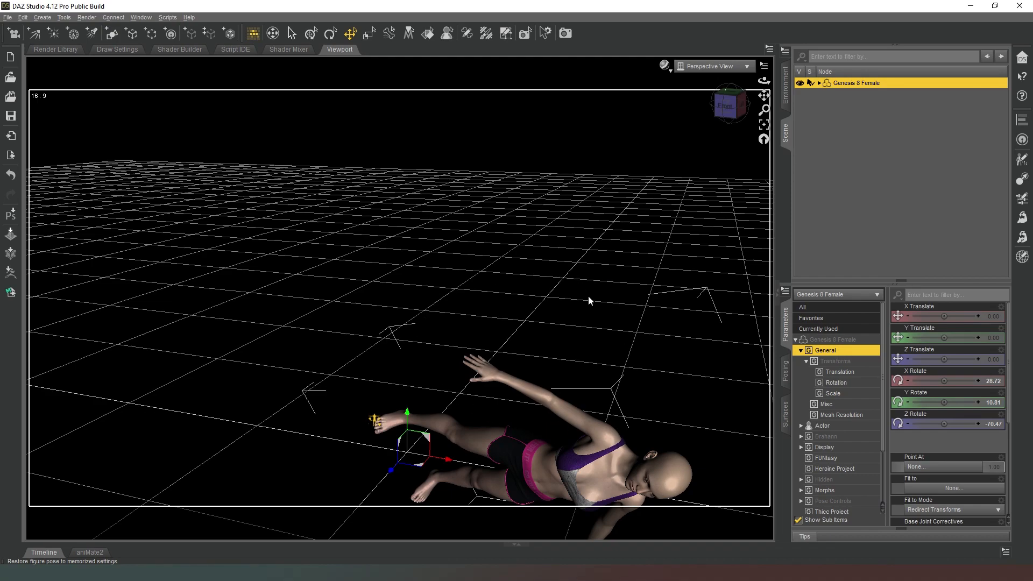
mouse_move(723, 202)
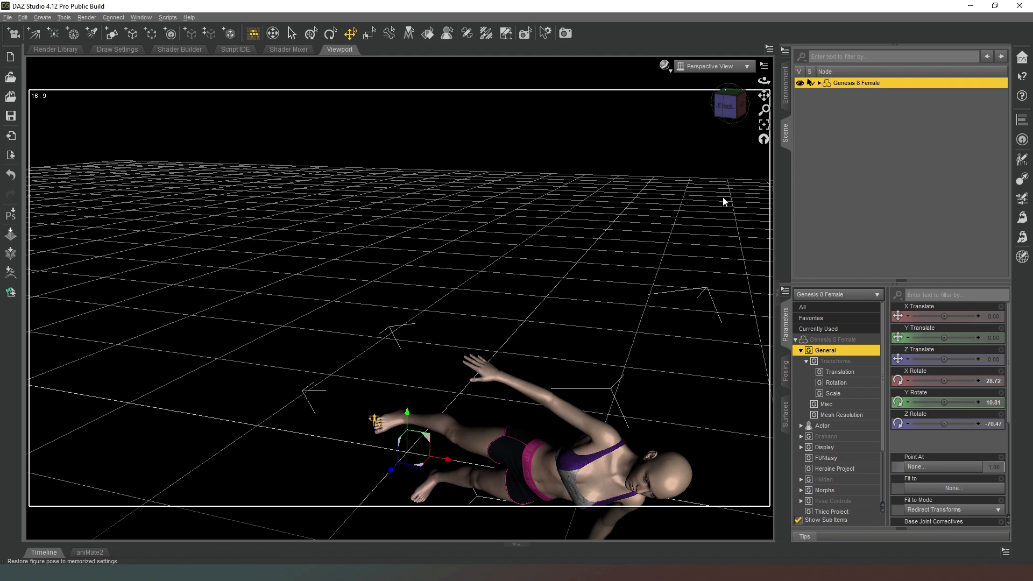
mouse_move(698, 478)
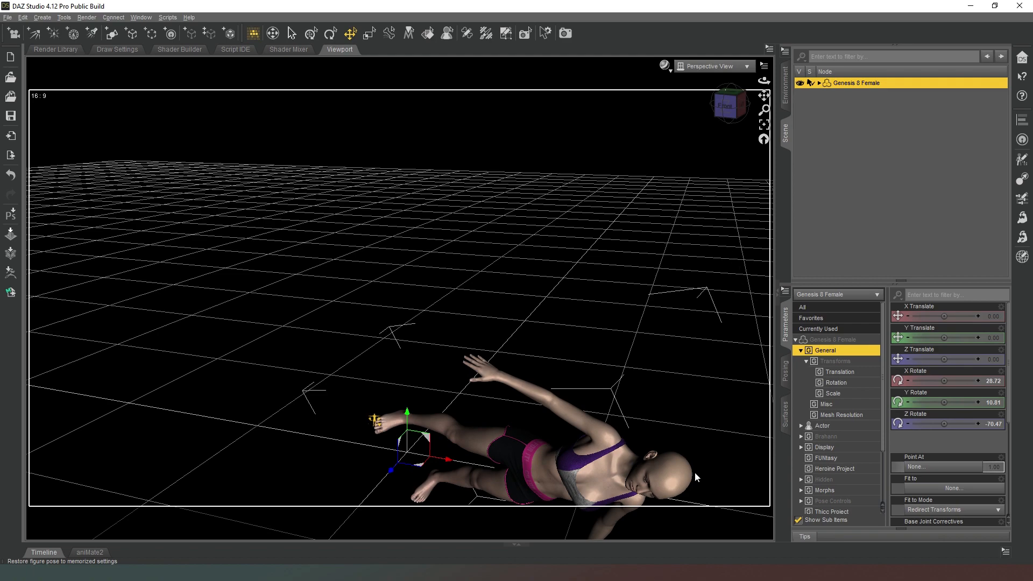
mouse_move(565, 279)
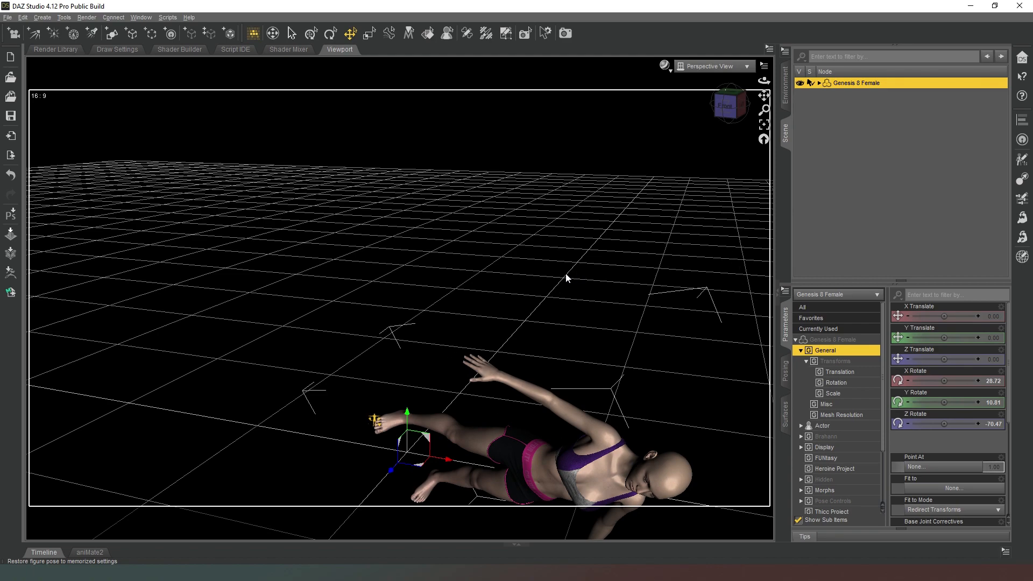
mouse_move(553, 265)
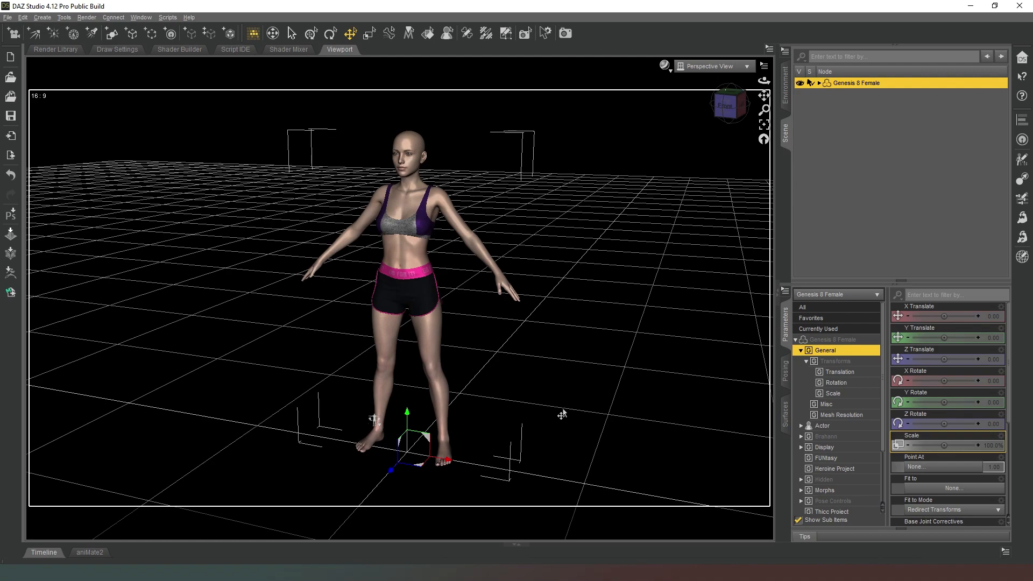
mouse_move(493, 144)
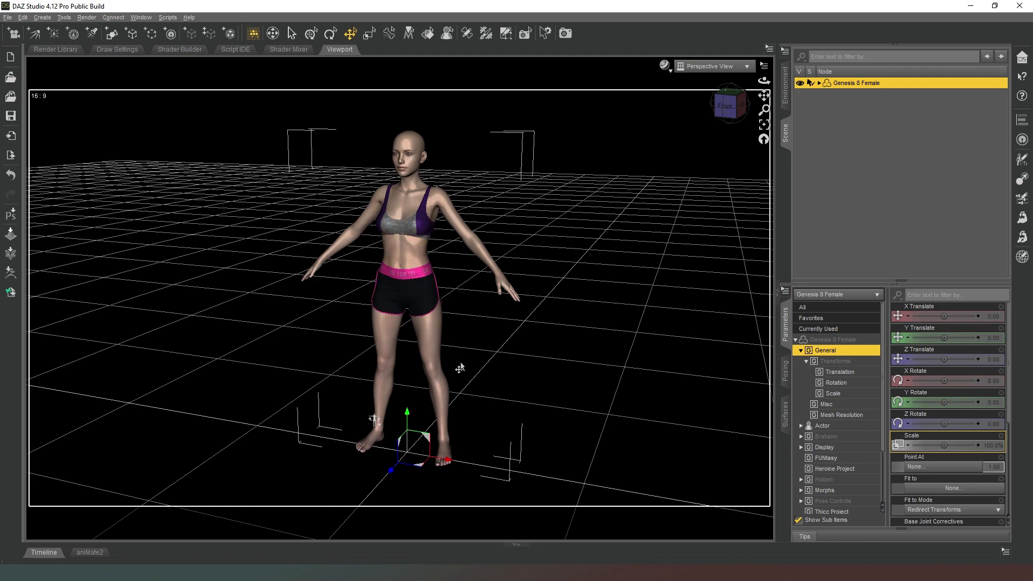
mouse_move(731, 103)
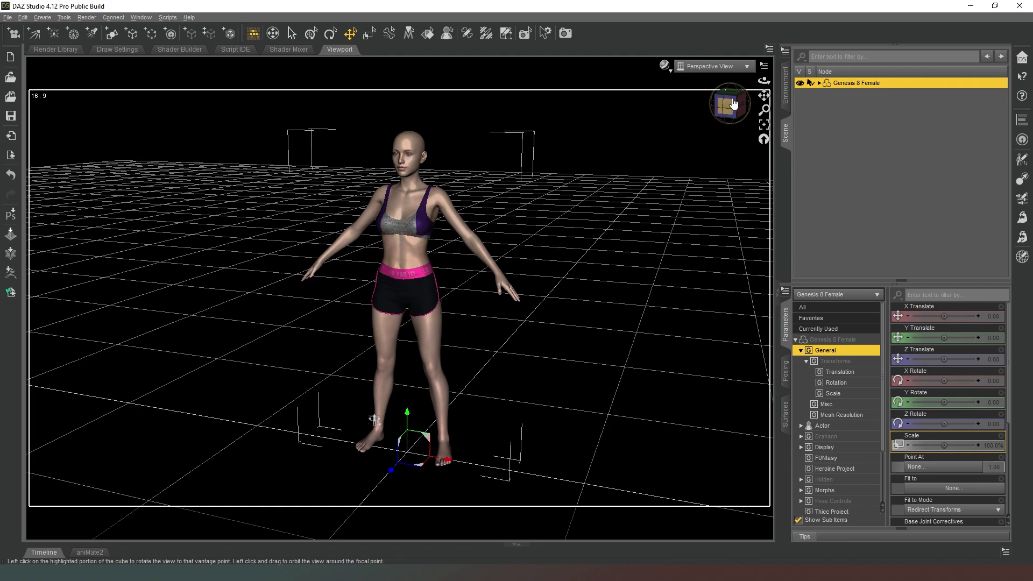
mouse_move(642, 118)
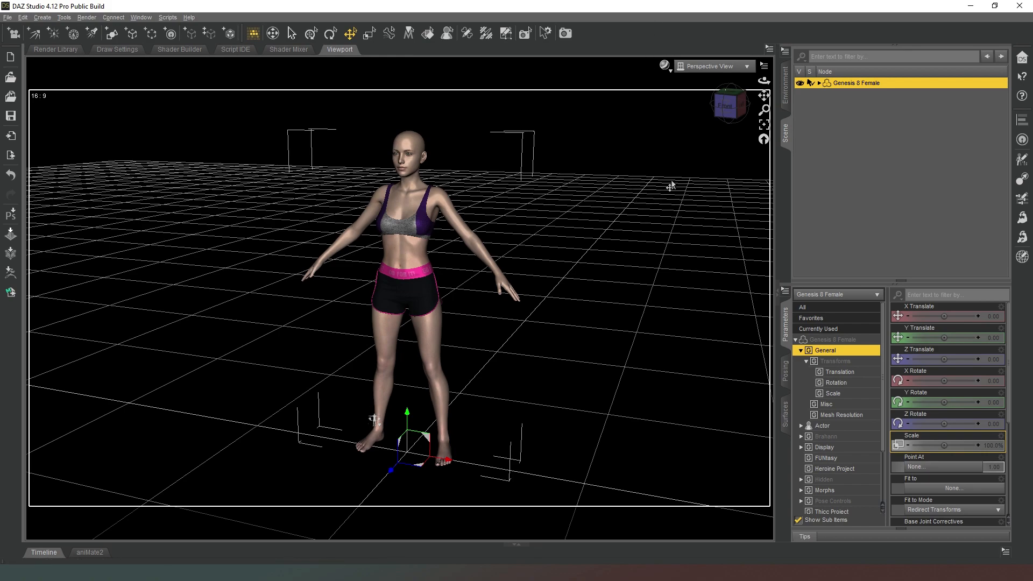
mouse_move(690, 136)
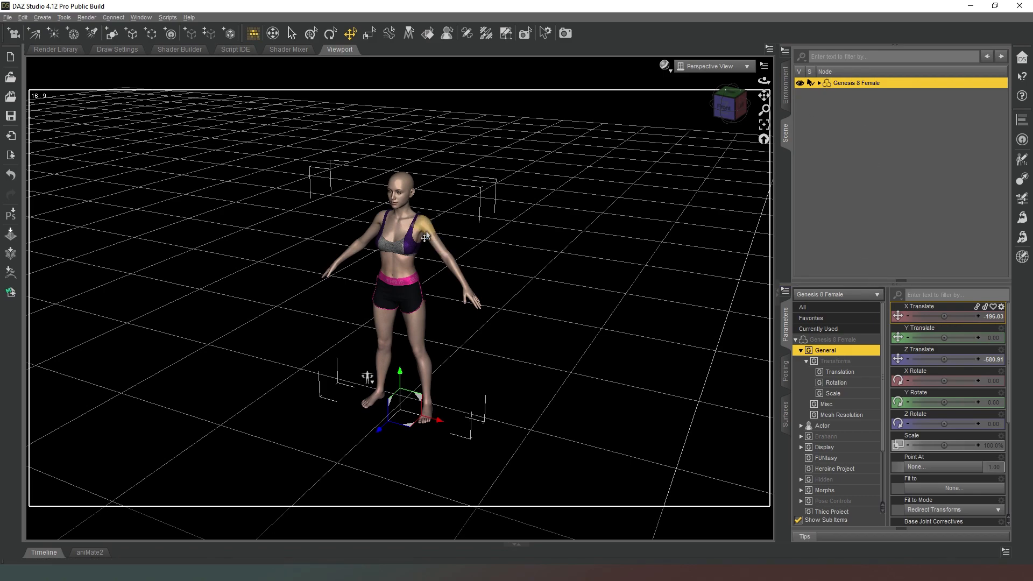
Step: With the Rotate tool, set Genesis 8 Female's Y Rotate to about -36.20 degrees
click(310, 33)
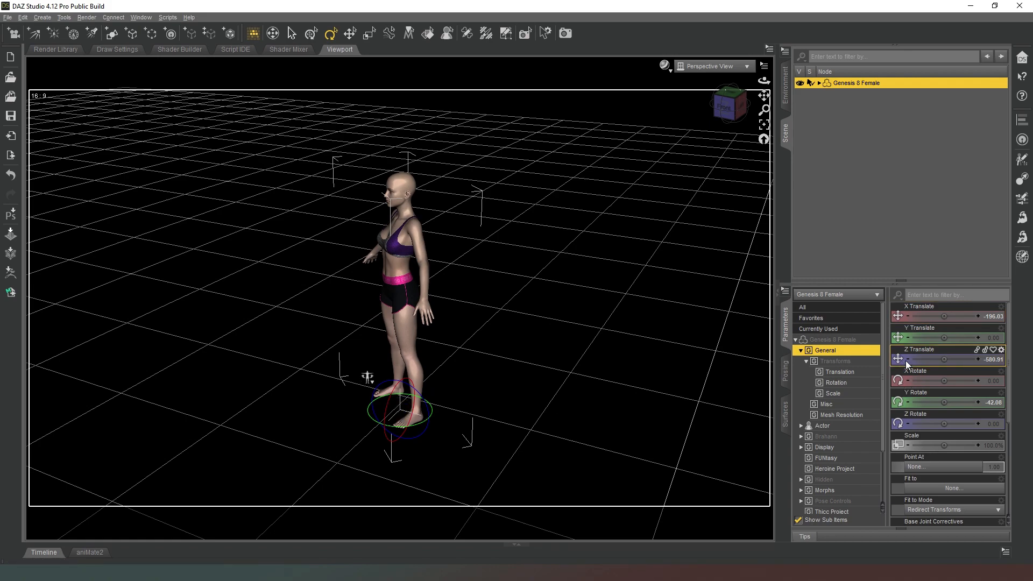
drag(936, 403, 945, 403)
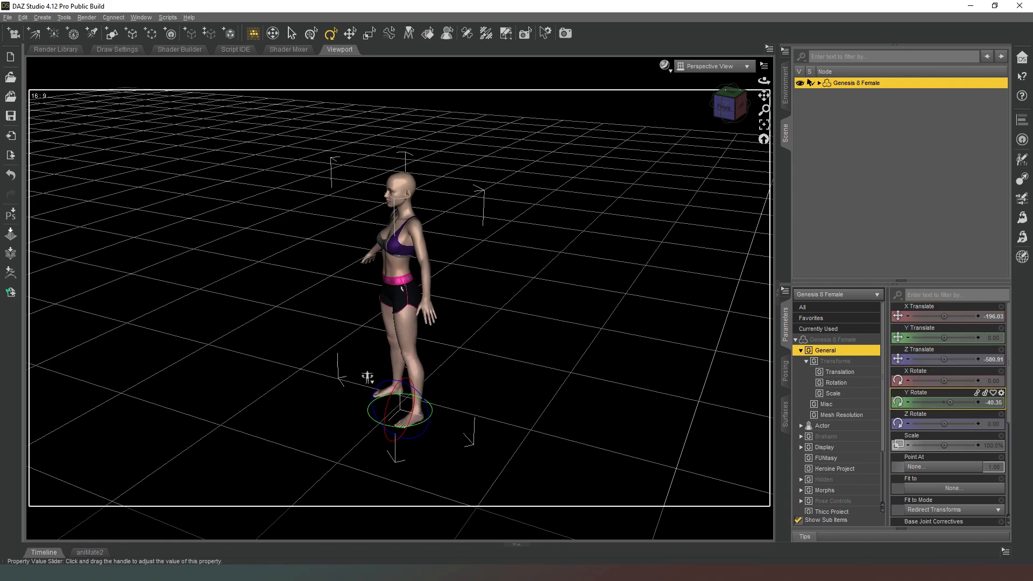
drag(955, 403, 936, 403)
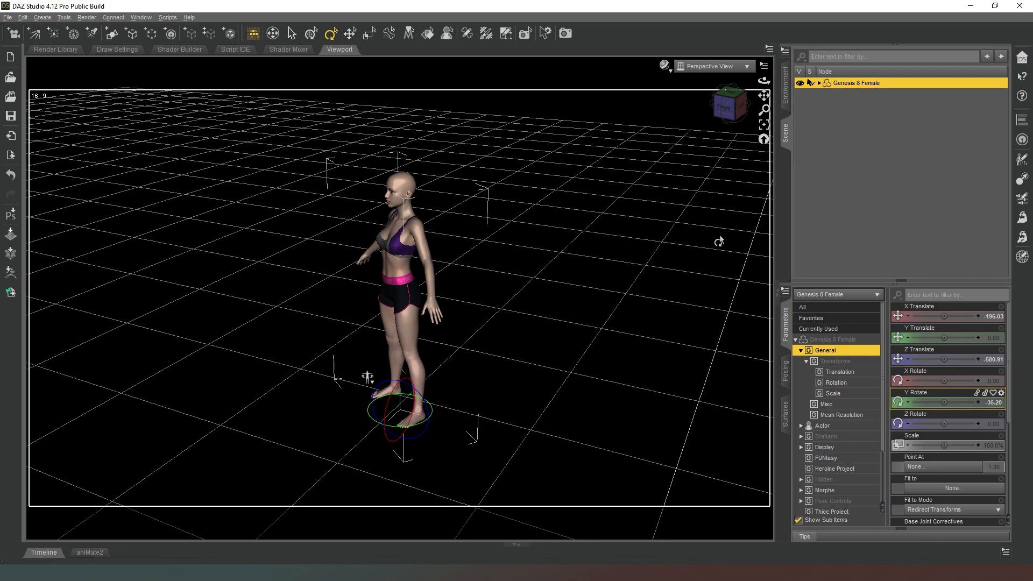
mouse_move(670, 114)
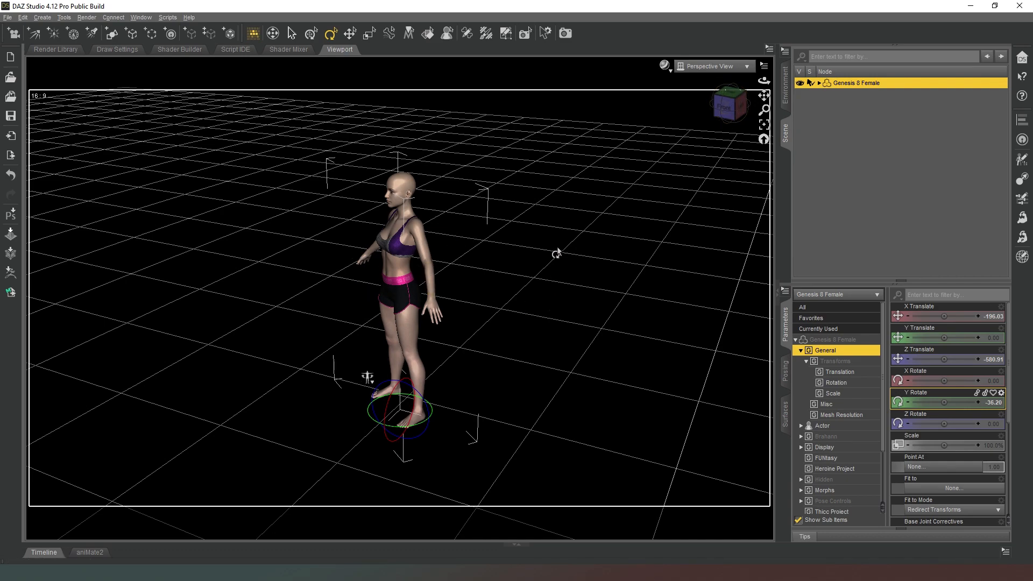
mouse_move(549, 206)
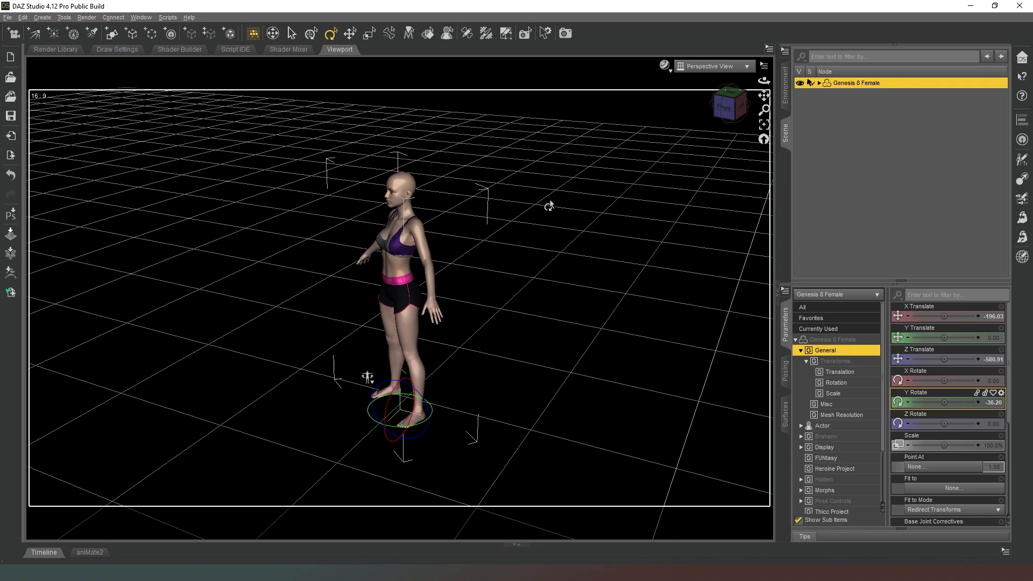
mouse_move(94, 320)
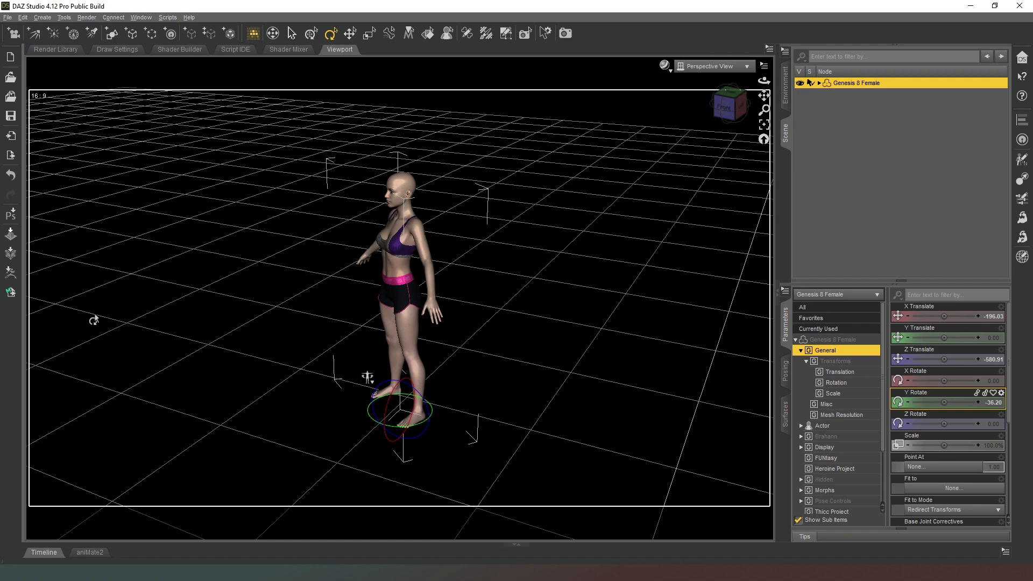